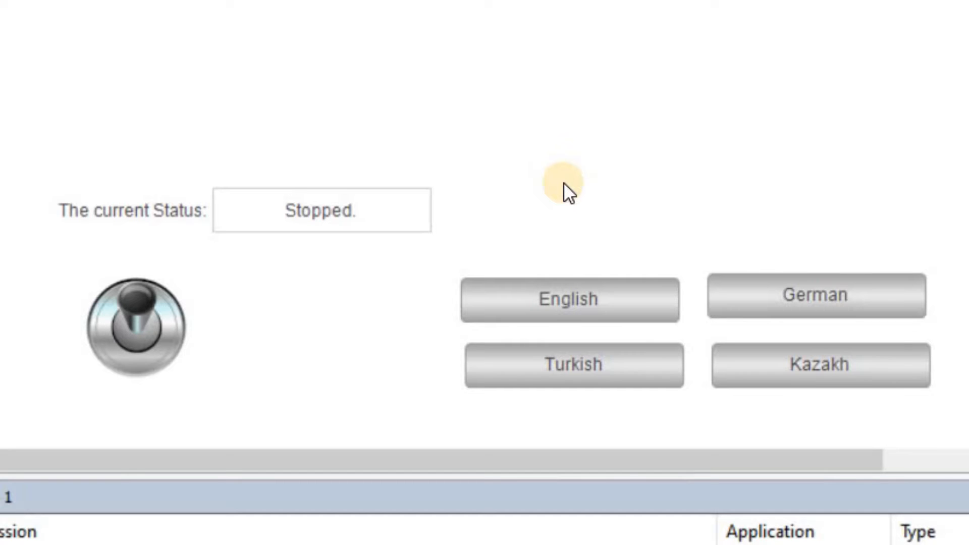
mouse_move(196, 218)
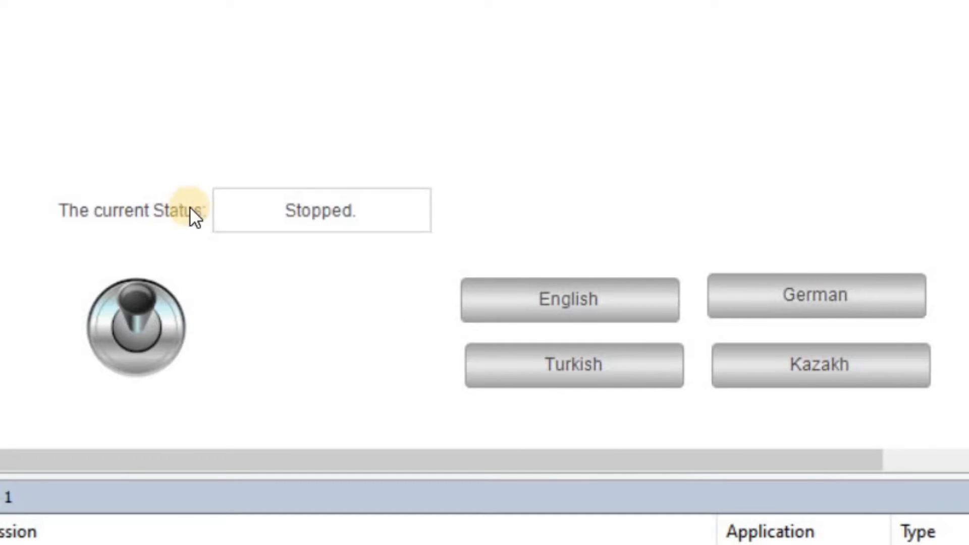
mouse_move(423, 324)
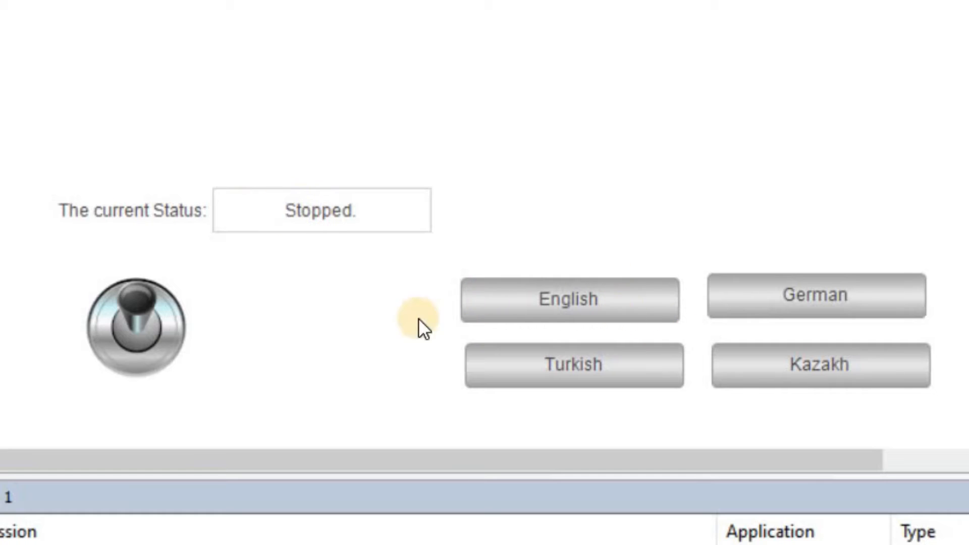
mouse_move(670, 364)
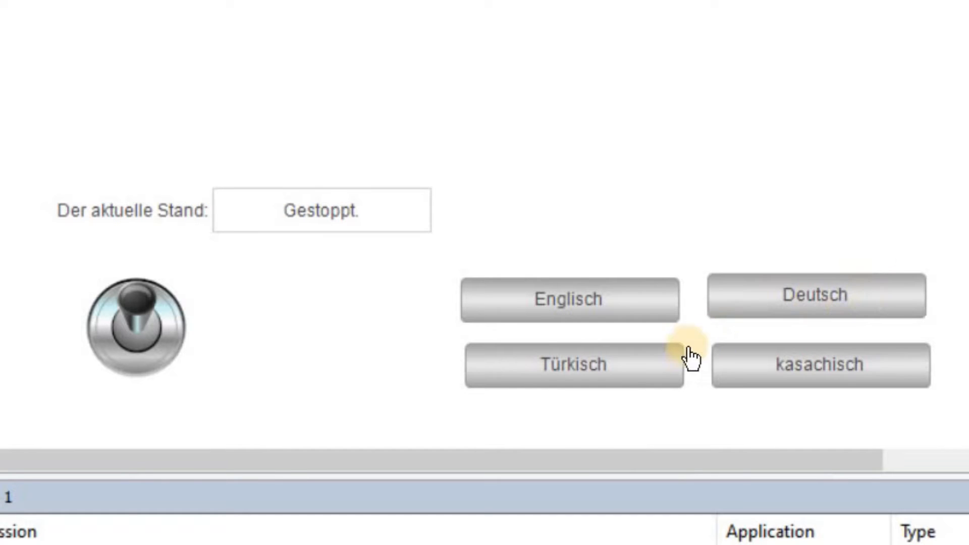
Switch the running status screen to Turkish and then Kazakh via the language buttons.
click(573, 364)
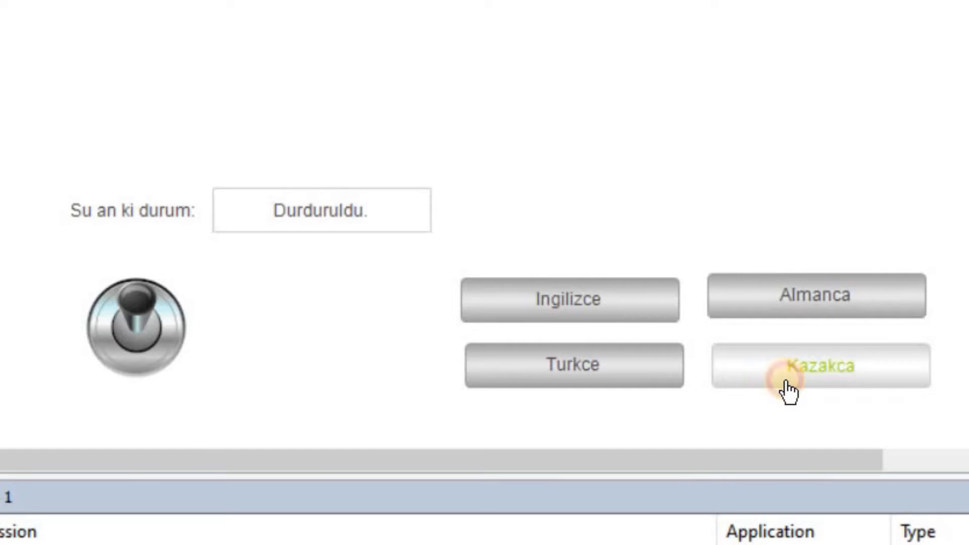
click(820, 366)
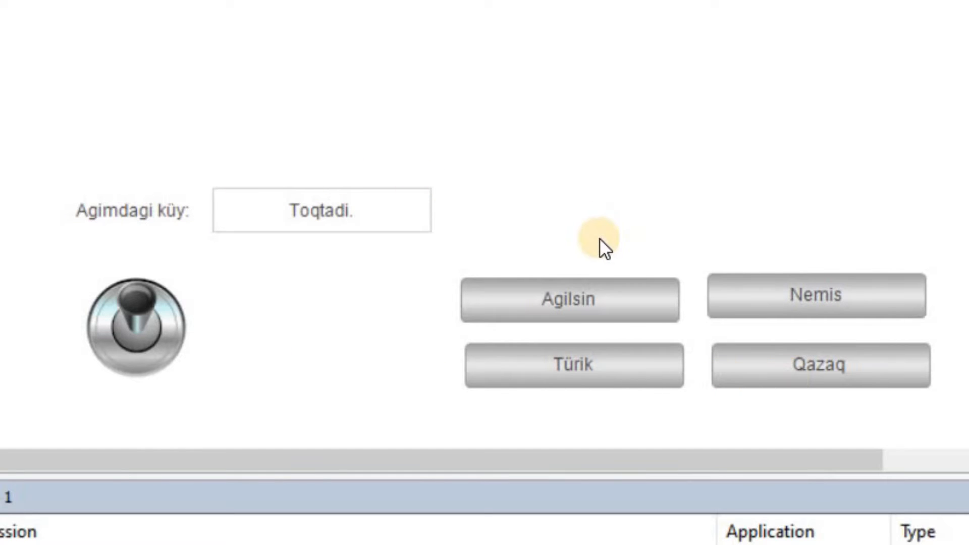
click(625, 300)
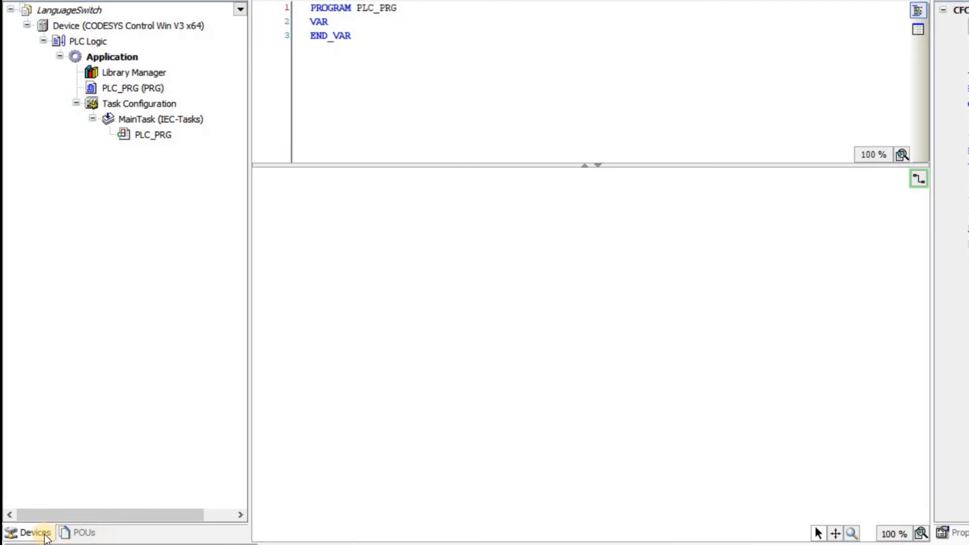
Add a Visualization object under Application and show the POUs view with the GlobalTextList.
click(82, 532)
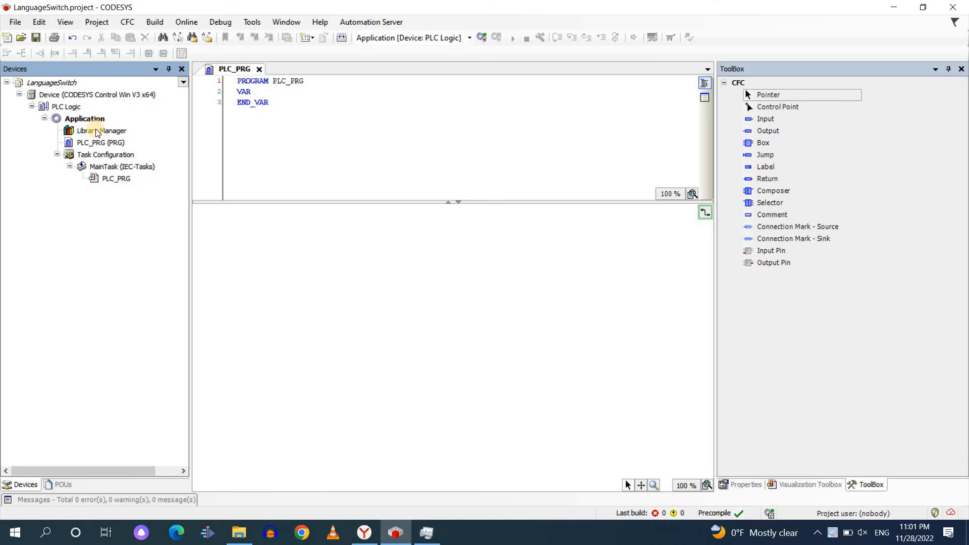
right_click(84, 118)
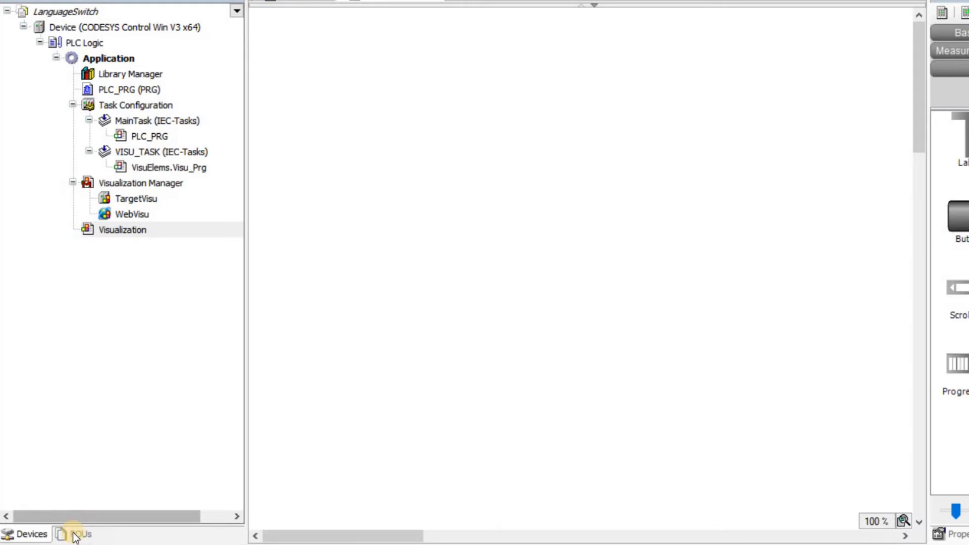
click(78, 534)
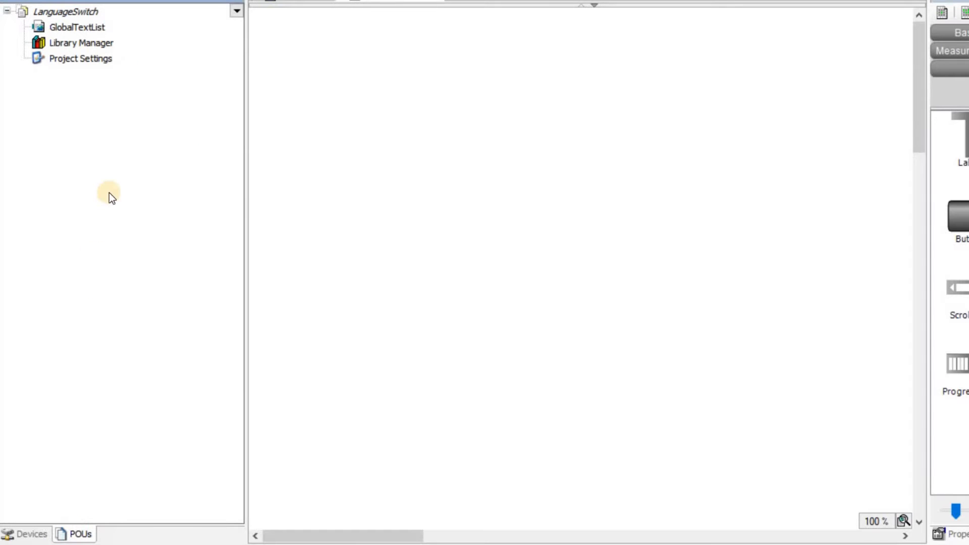
mouse_move(108, 59)
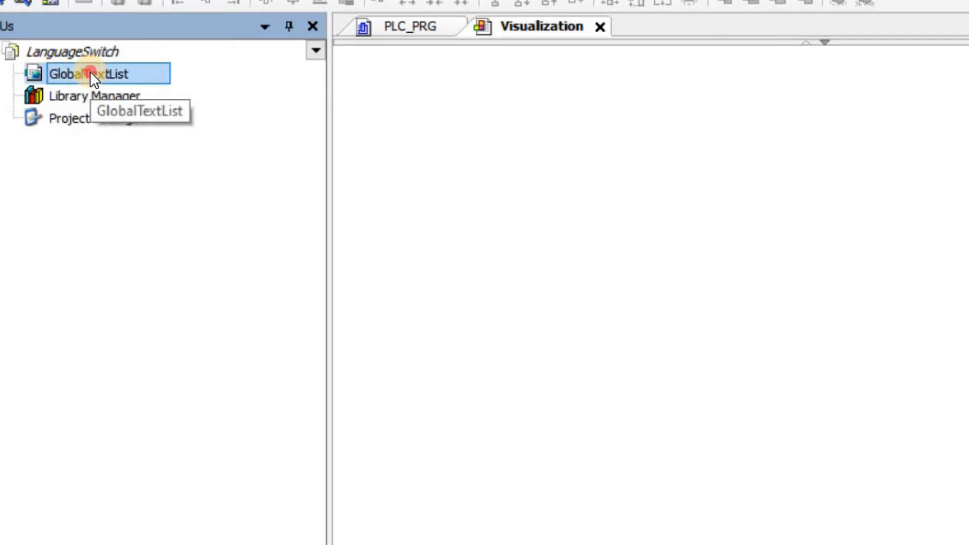
Create English, German, Turkish and Kazakh buttons whose texts land in the GlobalTextList.
double_click(89, 74)
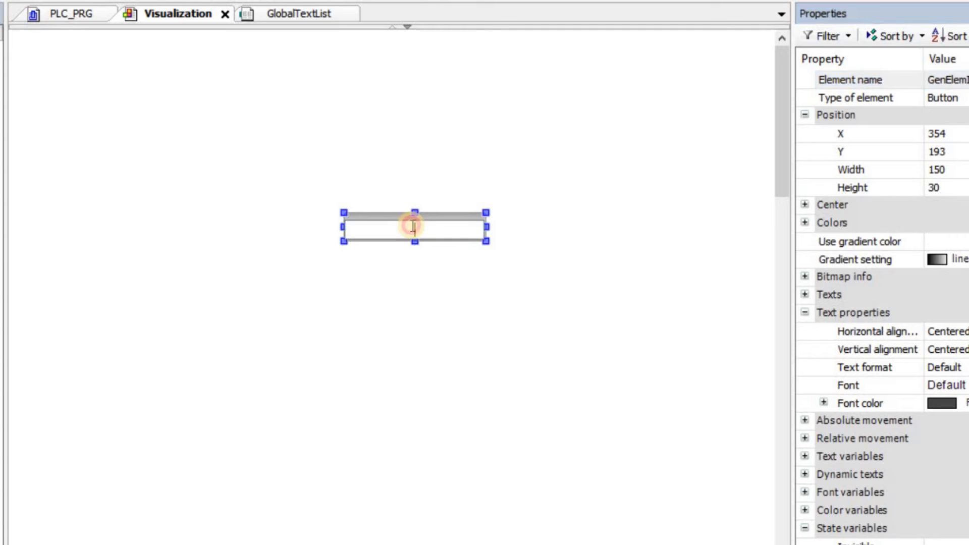
text(English)
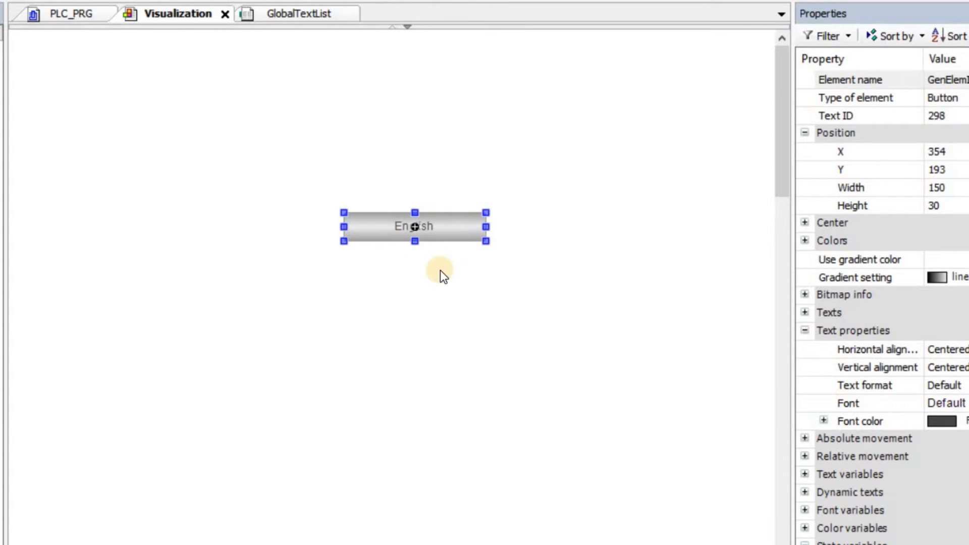
click(299, 13)
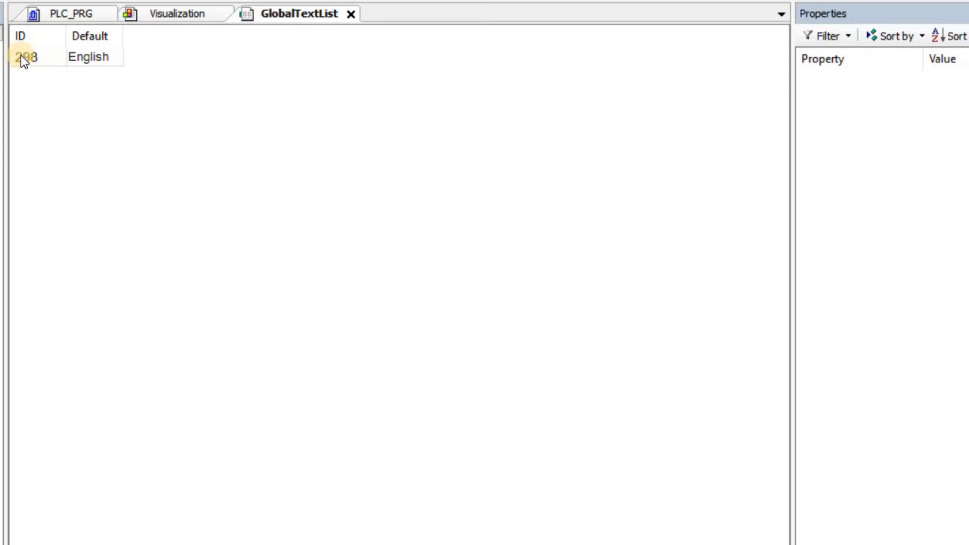
mouse_move(49, 66)
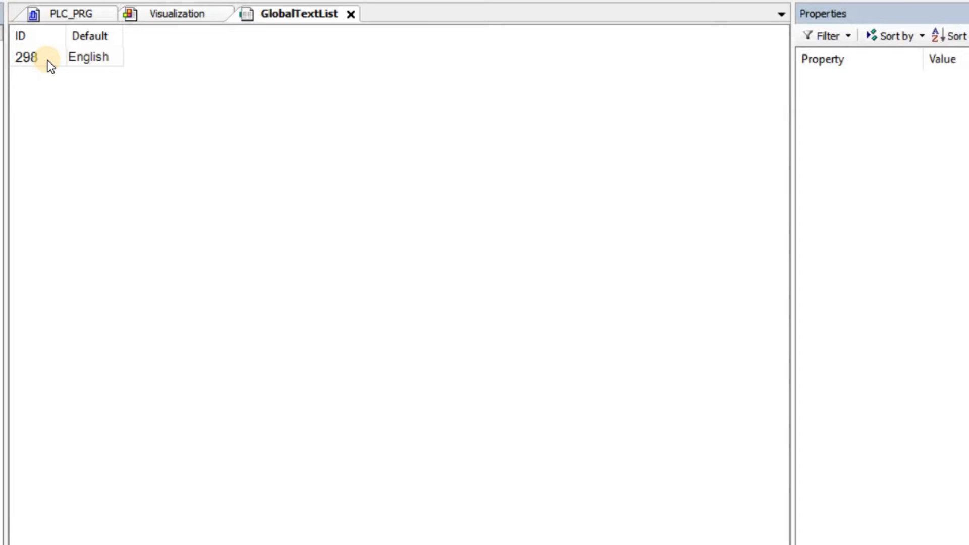
mouse_move(89, 66)
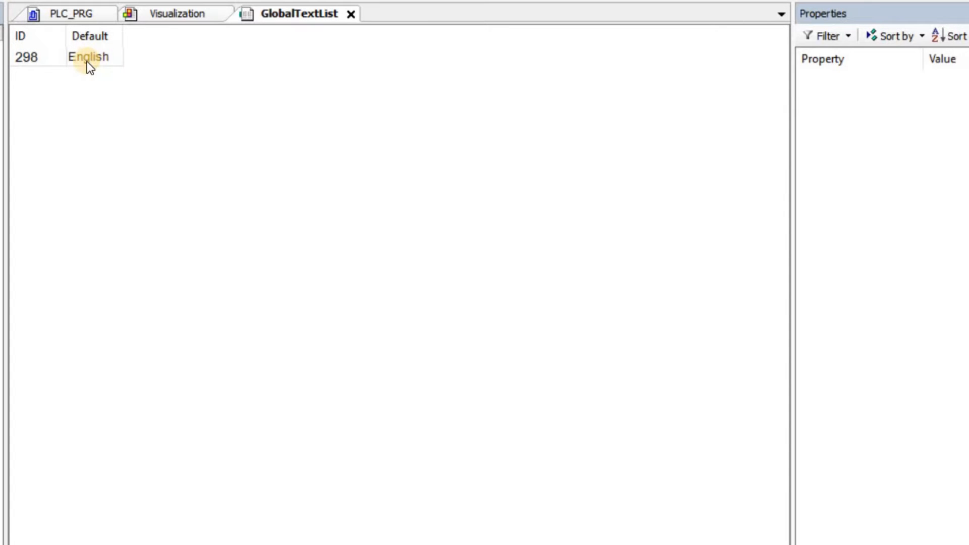
click(175, 13)
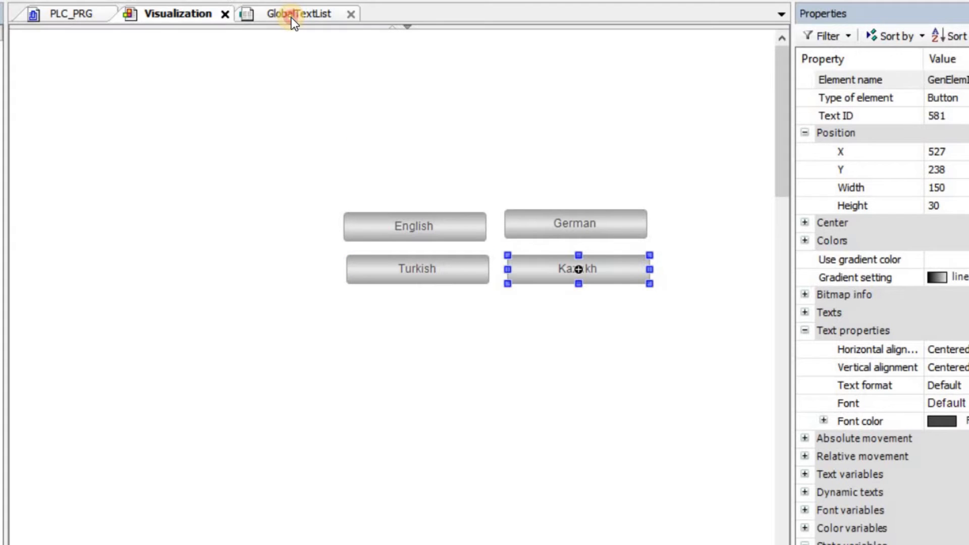
click(303, 13)
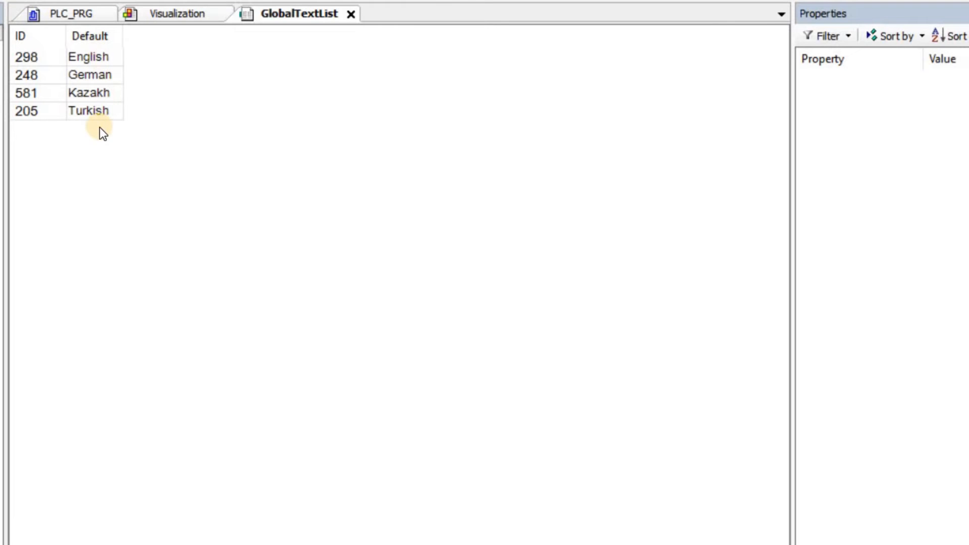
mouse_move(178, 13)
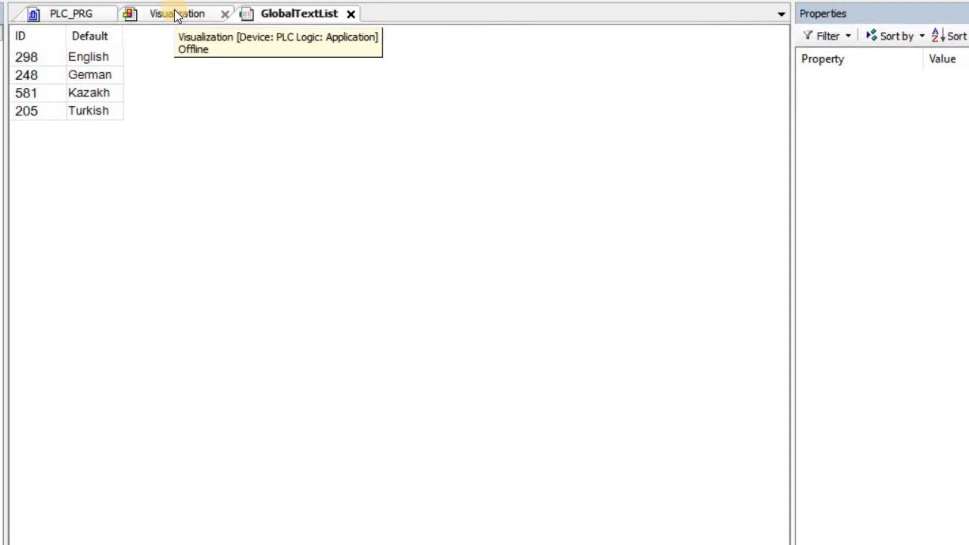
click(181, 13)
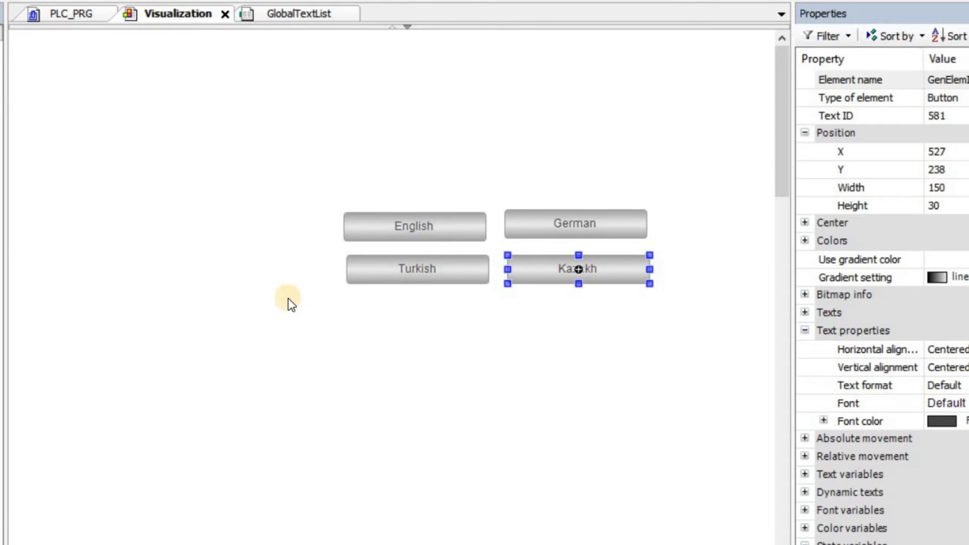
mouse_move(189, 230)
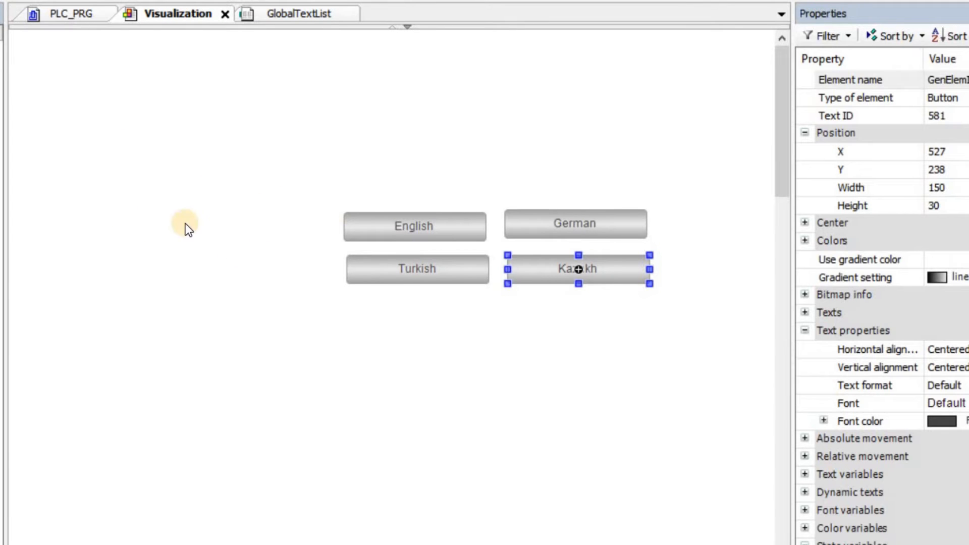
Add EN, DE, TR and KZ language columns to the GlobalTextList via Add Language.
right_click(137, 93)
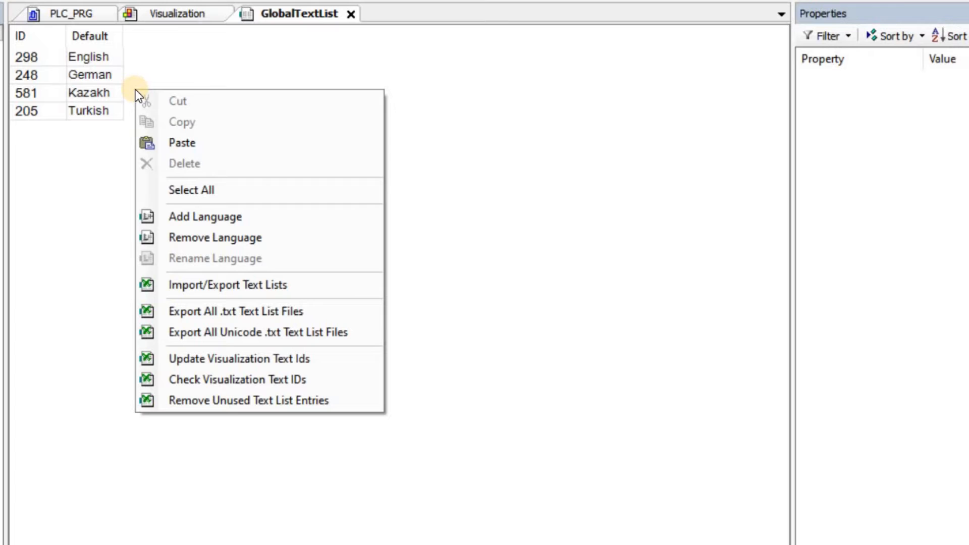
mouse_move(214, 237)
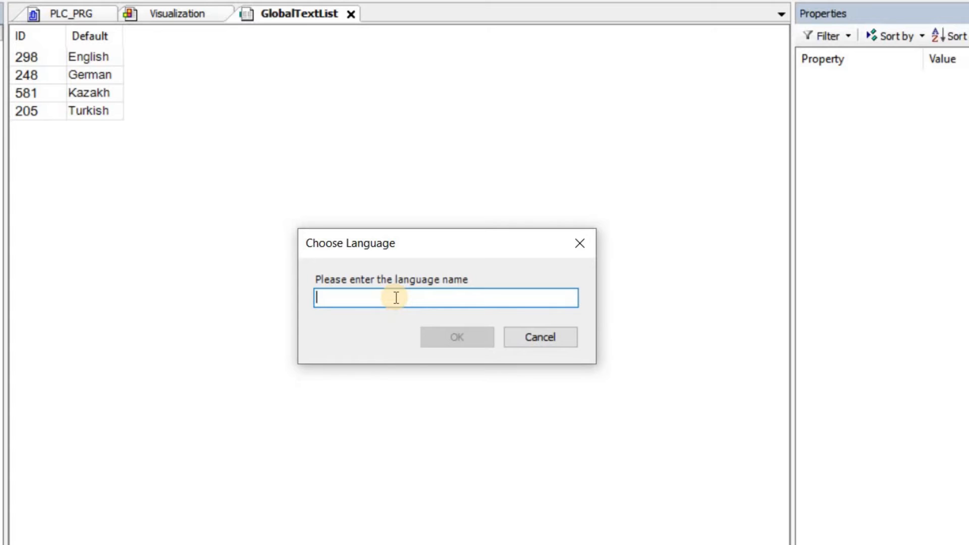
text(EN)
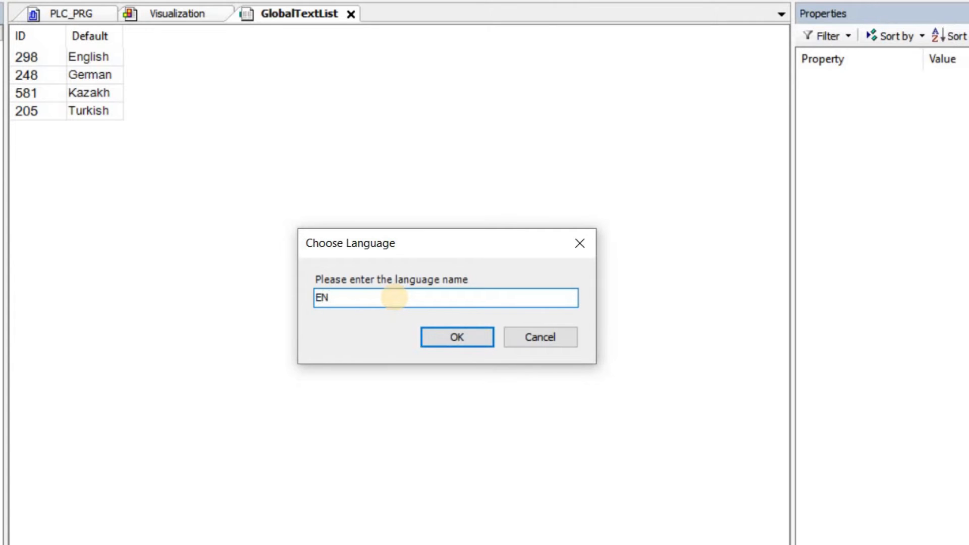
text(DE)
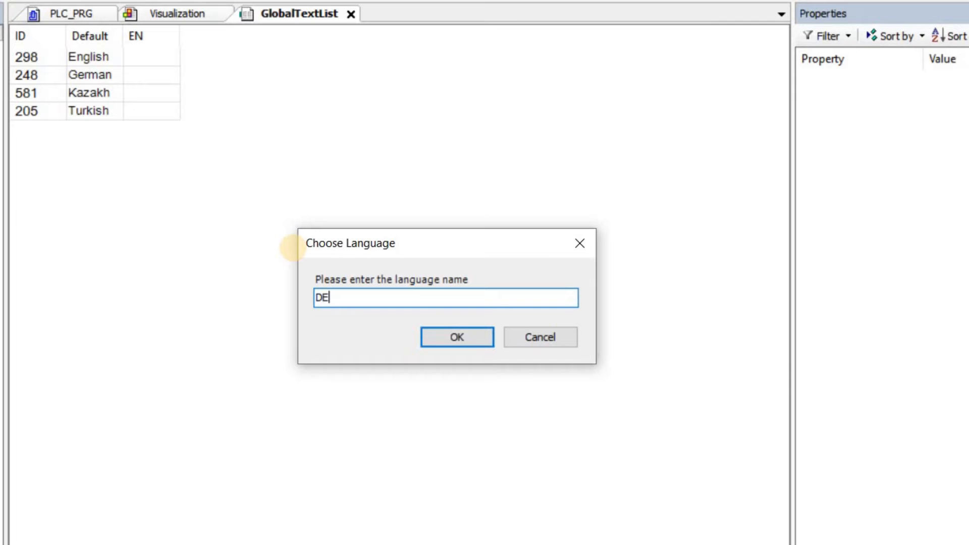
click(457, 337)
text(K)
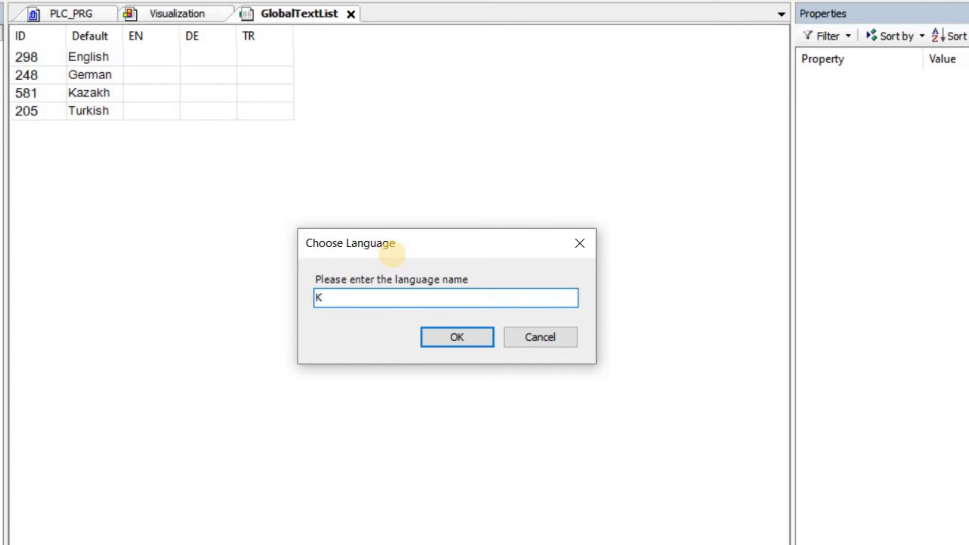
click(457, 337)
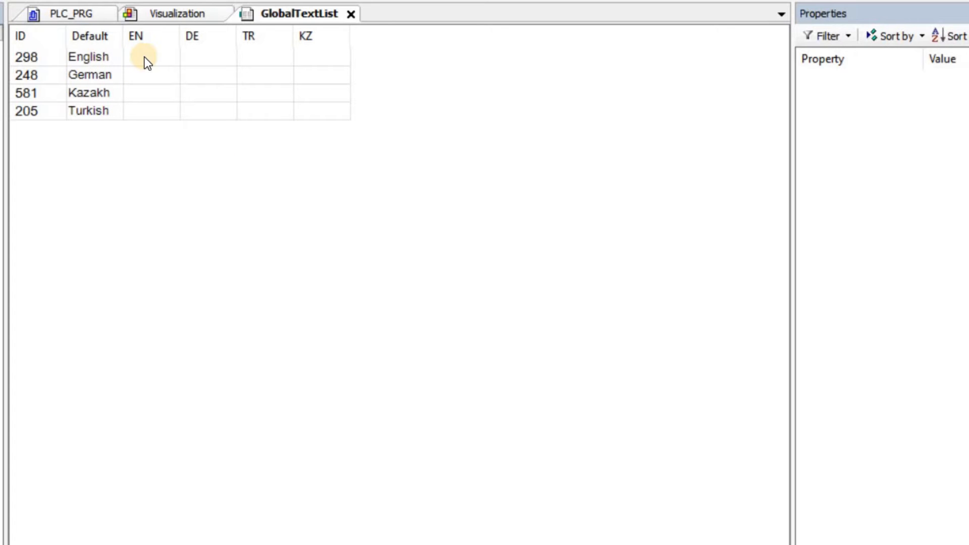
Enter the EN, DE, TR and KZ translations for the four language-name rows, starting with 'English'.
click(150, 56)
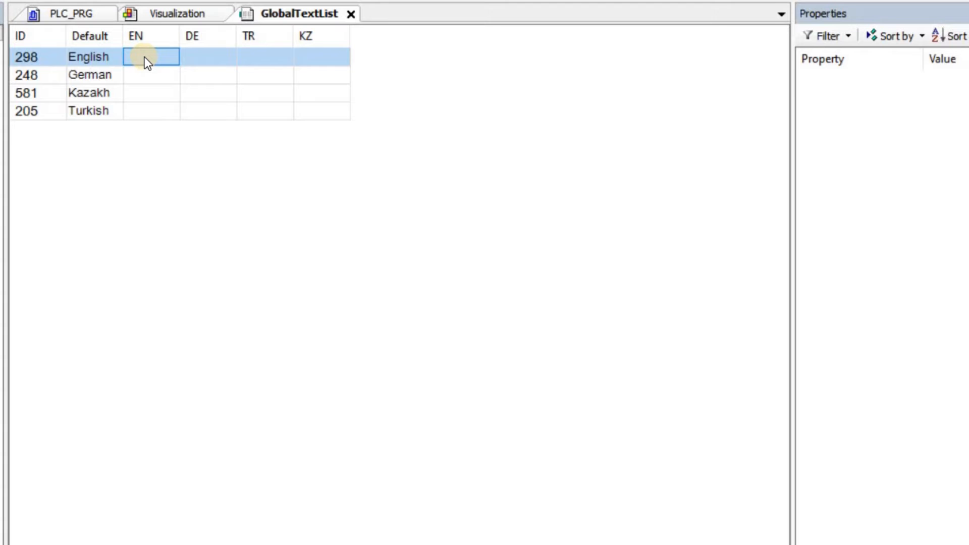
text(English)
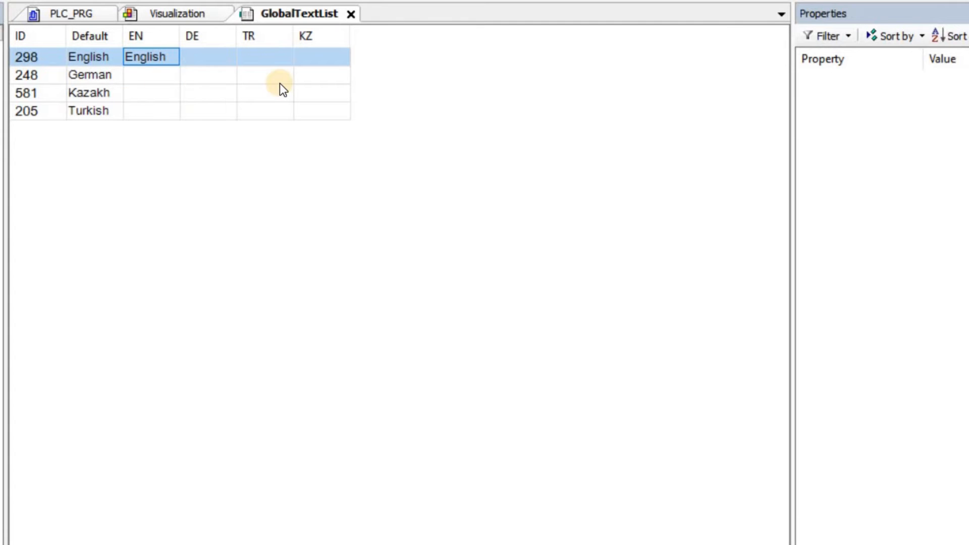
mouse_move(171, 84)
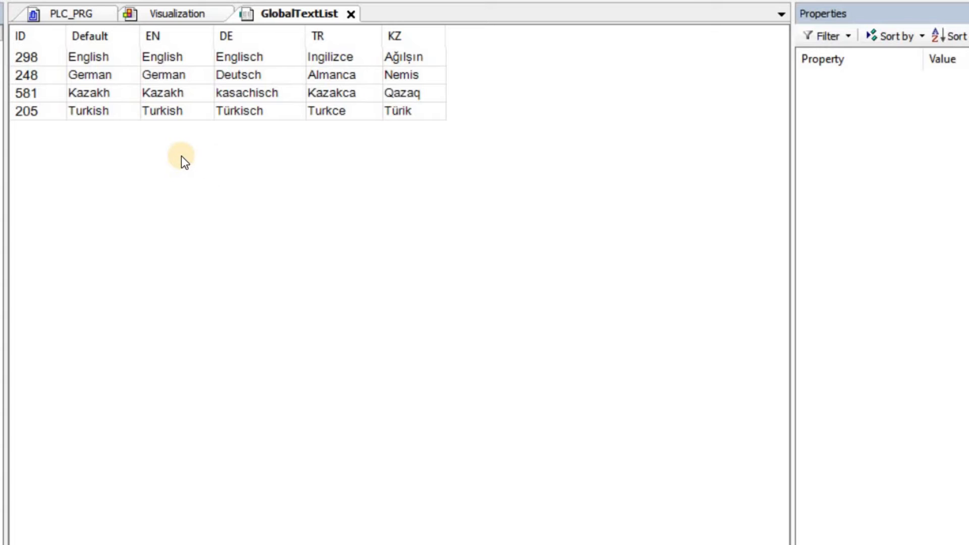
mouse_move(164, 47)
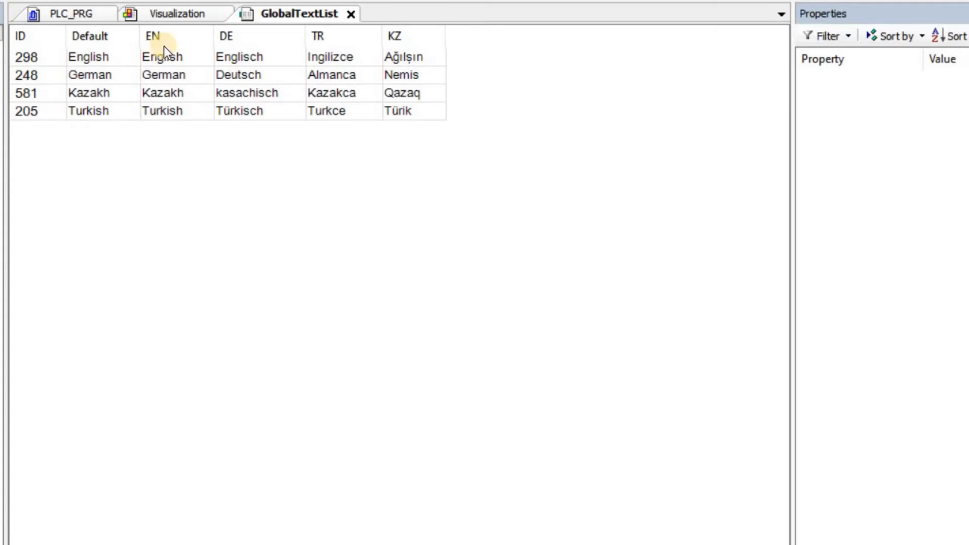
mouse_move(317, 36)
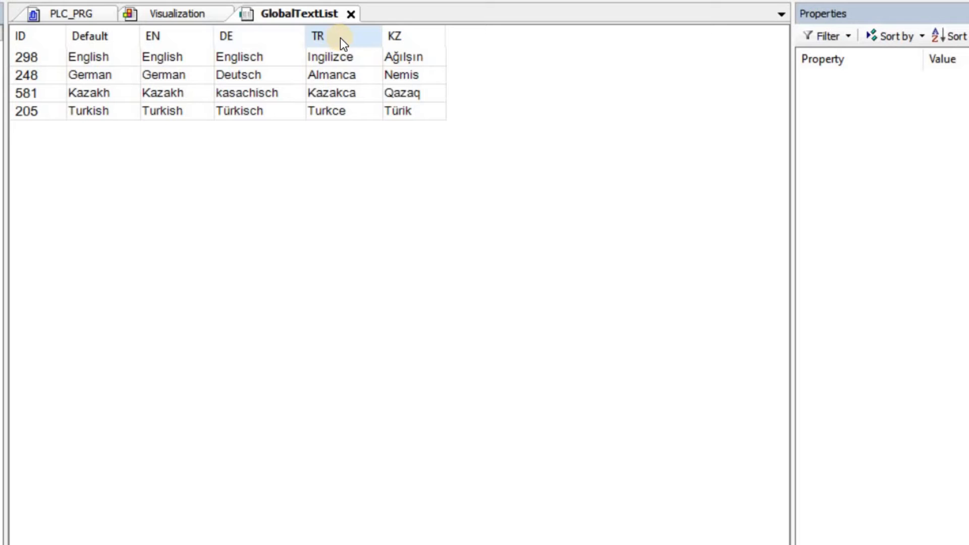
click(178, 13)
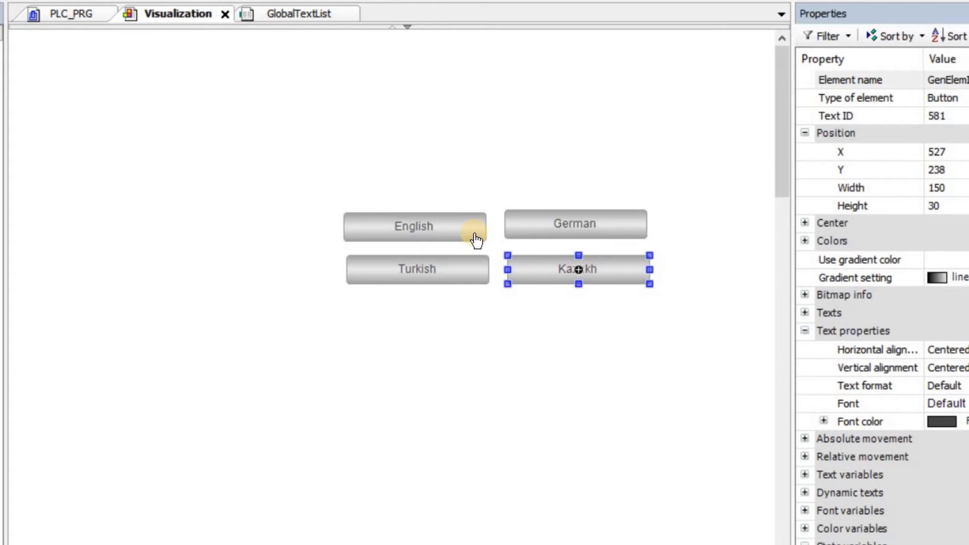
Give the English button an OnMouseClick Change Language action in its input configuration.
click(414, 227)
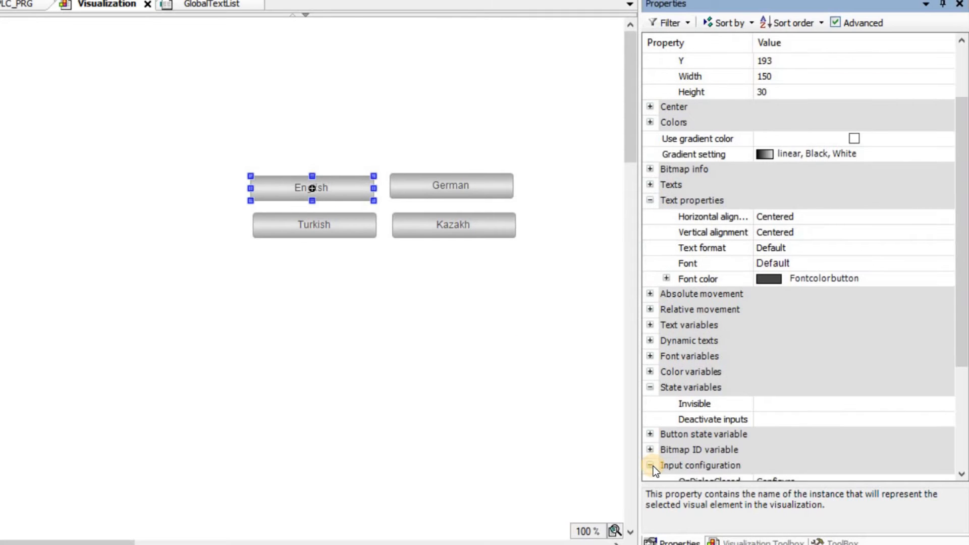
click(649, 465)
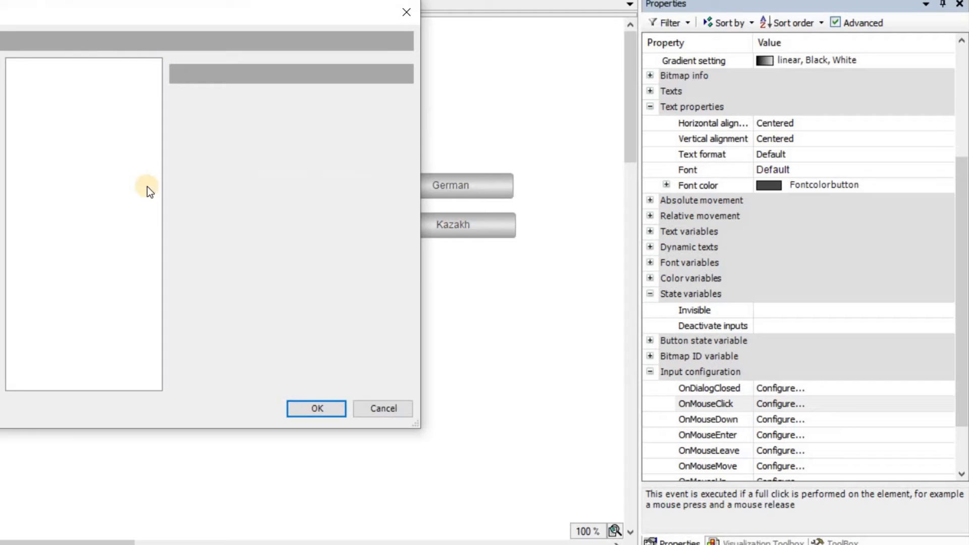
click(779, 403)
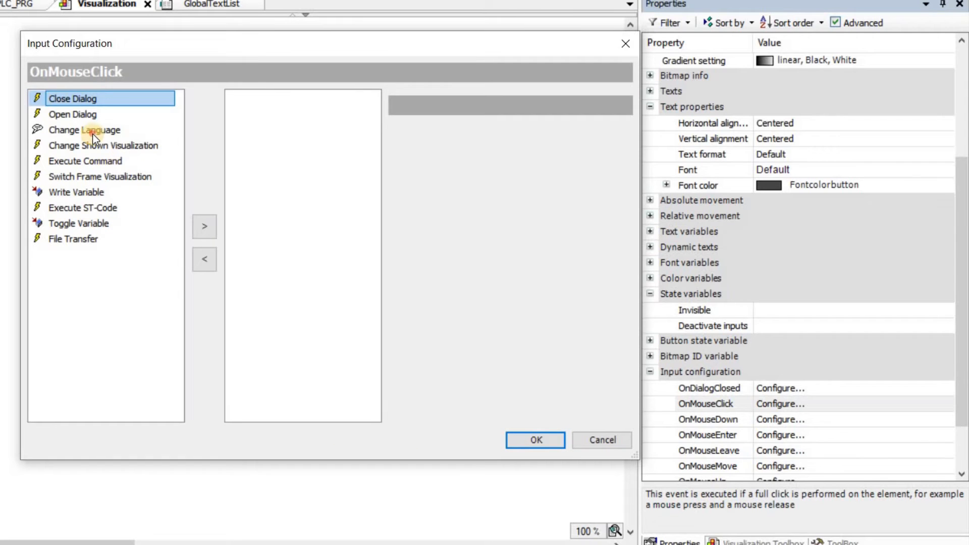
click(204, 226)
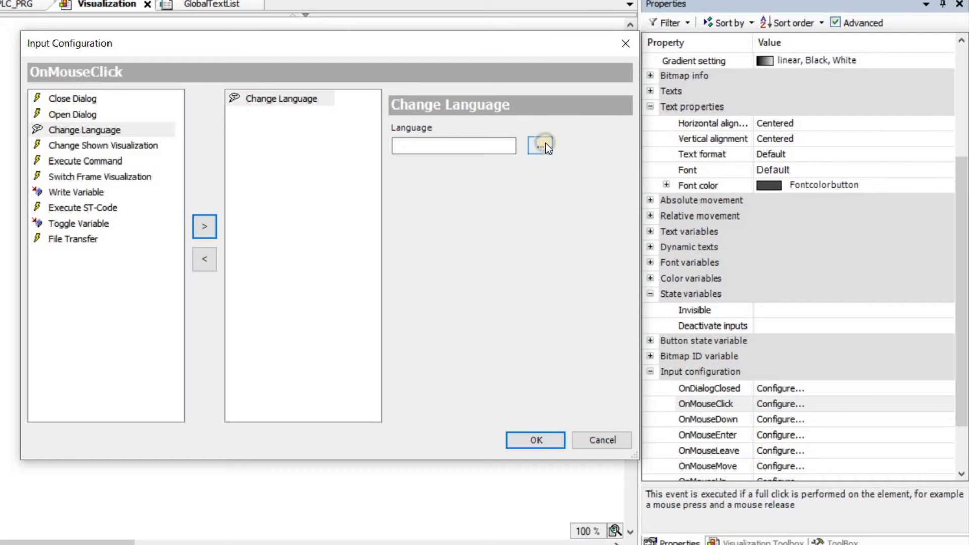
Pick the target language from the DE/EN/KZ/TR browser, confirm, and move on to the Turkish button.
click(540, 145)
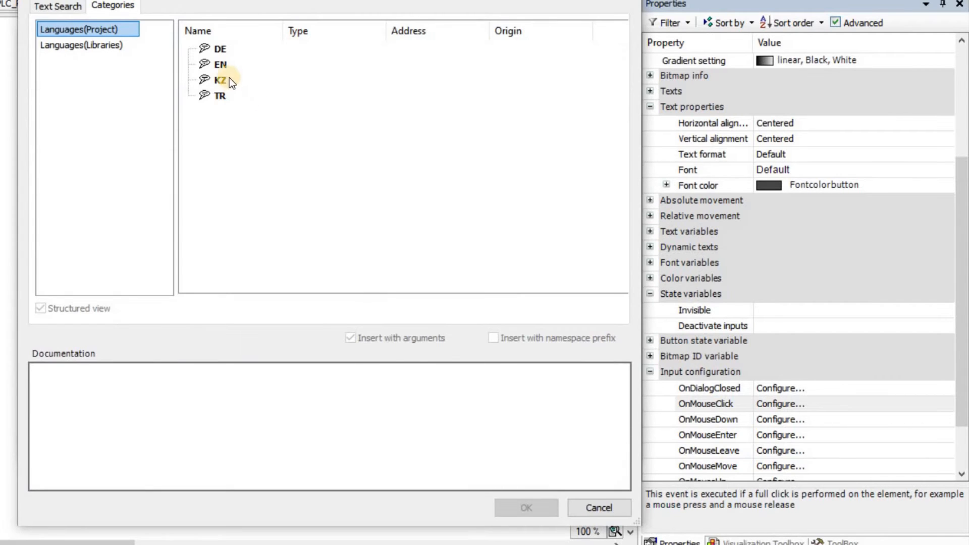
click(534, 439)
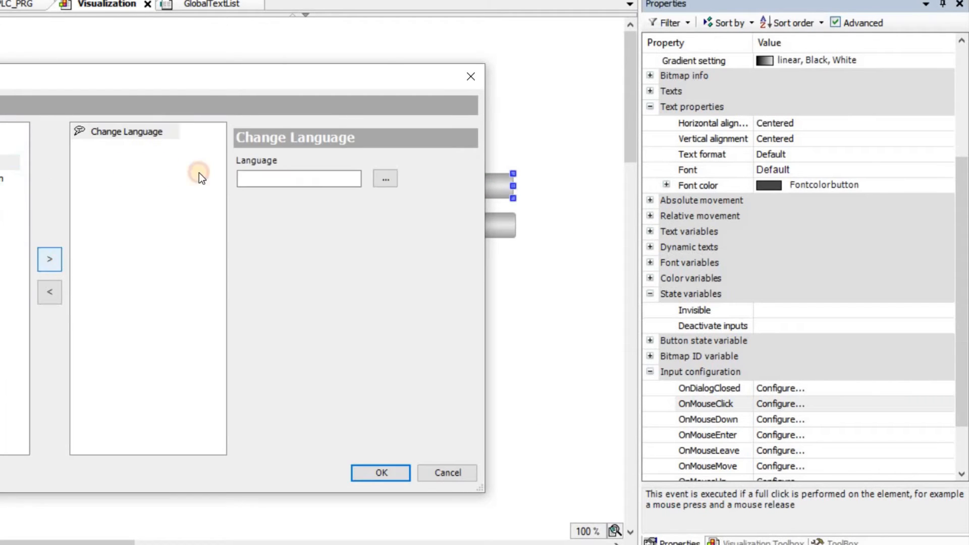
click(384, 178)
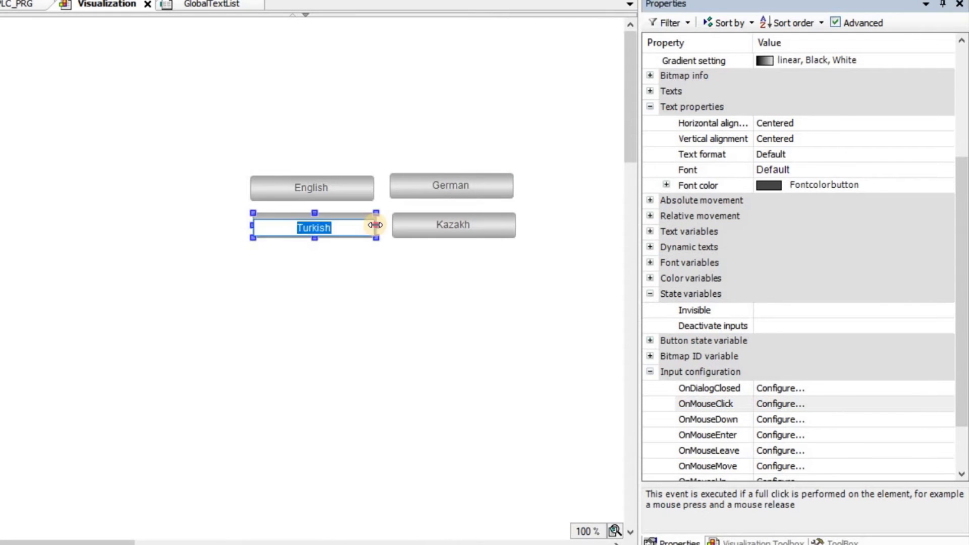
double_click(313, 227)
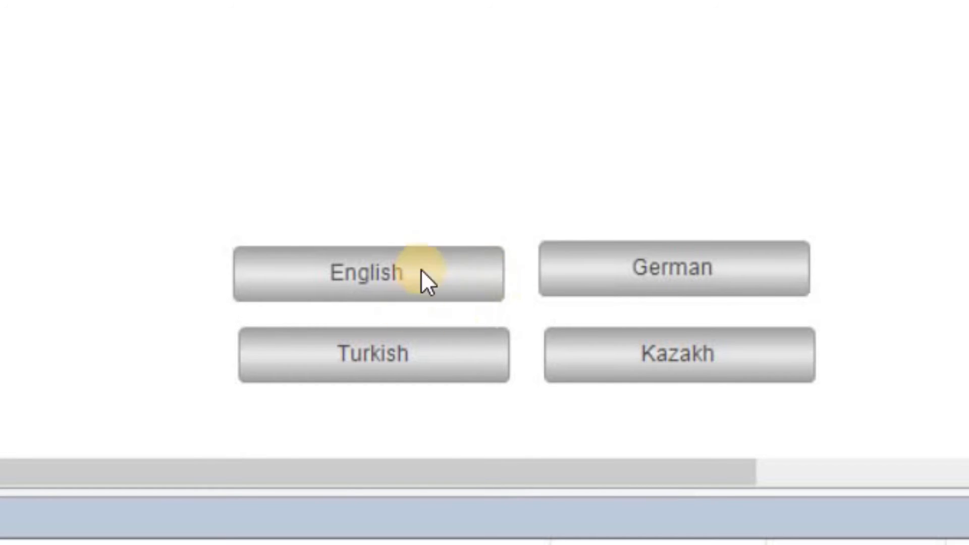
mouse_move(786, 287)
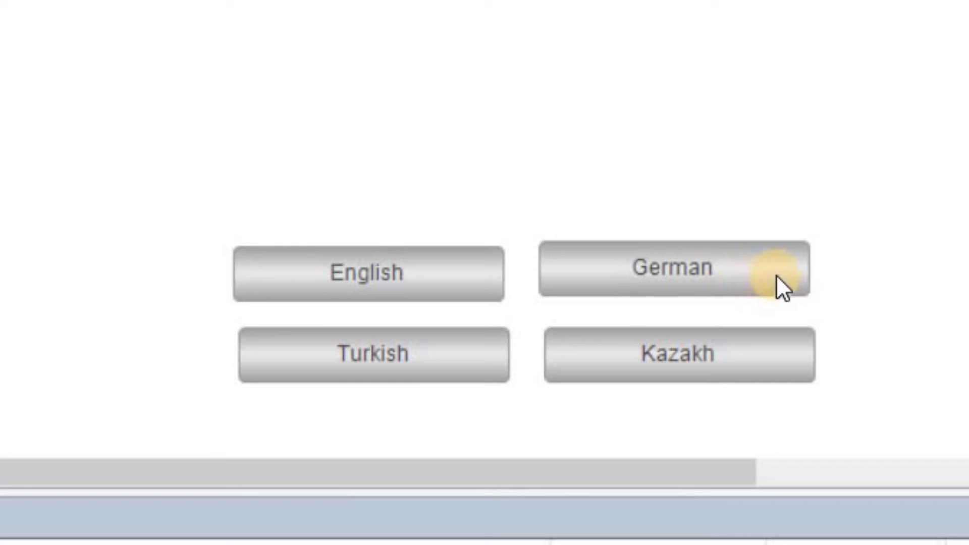
Click a language button in the running visualization so the labels show Agilsin, Nemis, Türik, Qazaq.
click(673, 272)
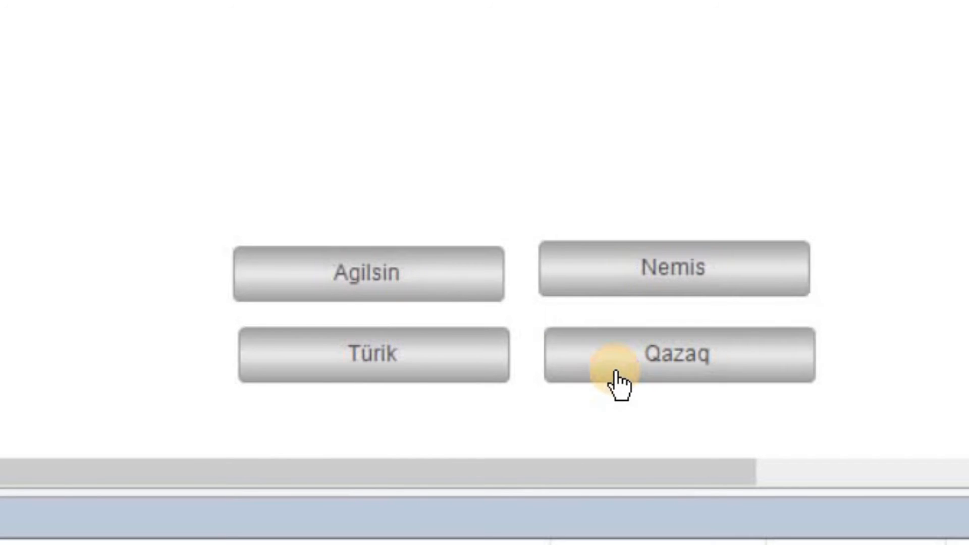
mouse_move(693, 182)
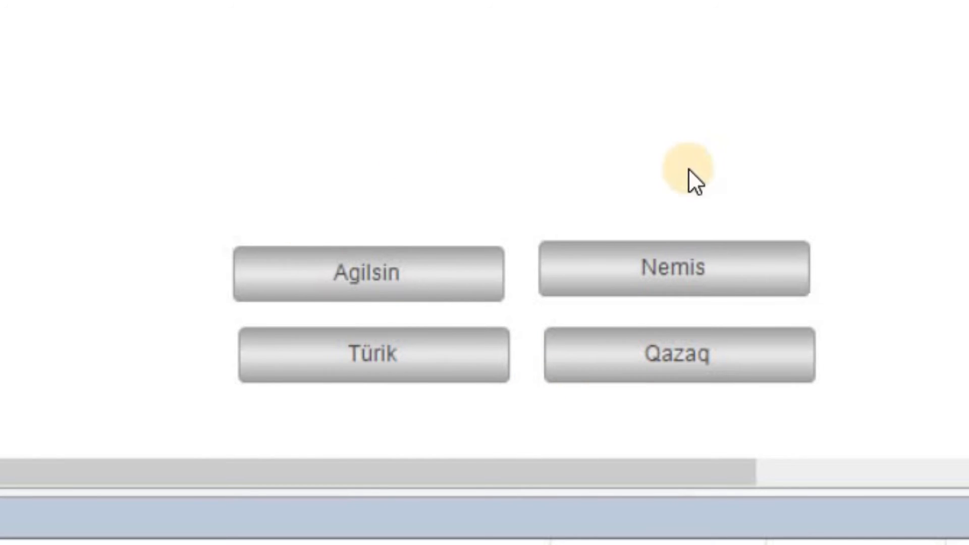
mouse_move(254, 44)
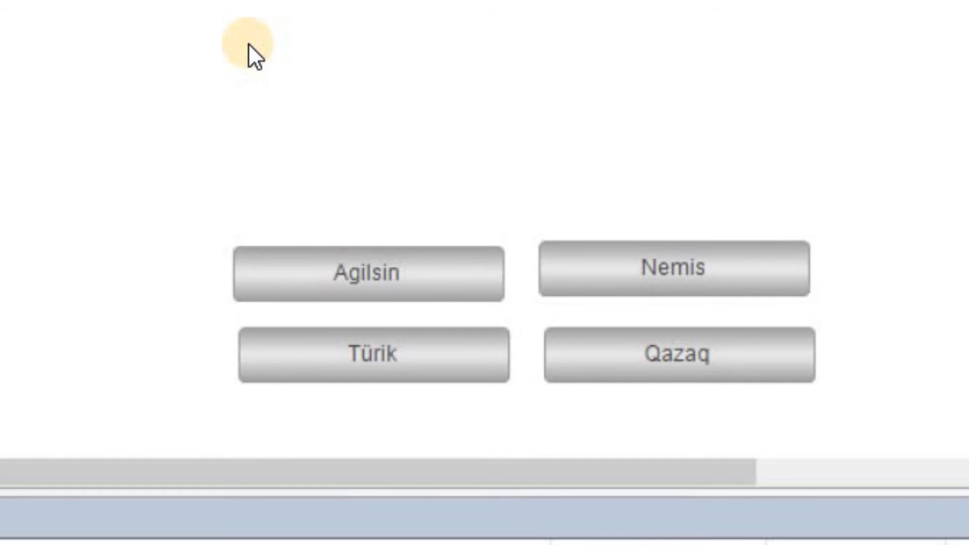
mouse_move(522, 387)
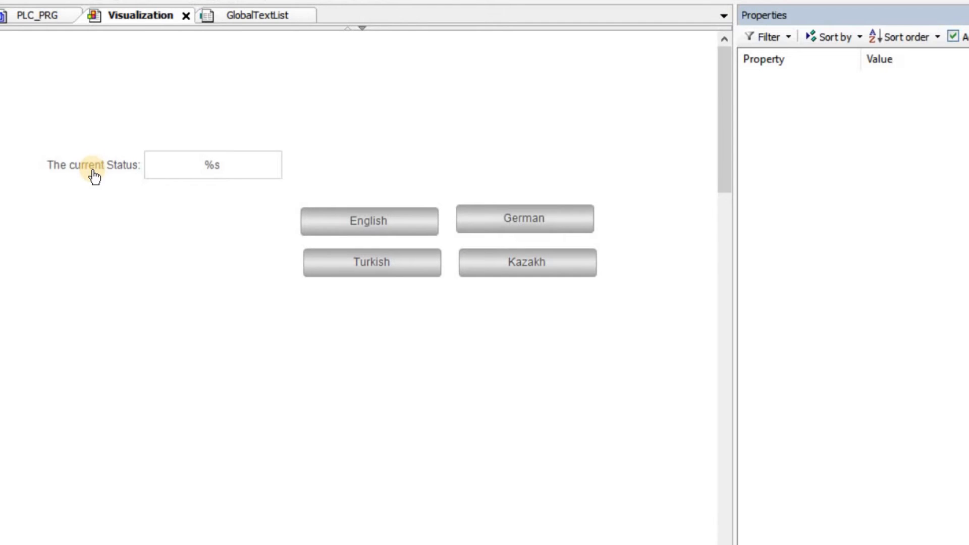
Select the 'The current Status:' label and the '%s' text field to view their properties.
click(93, 165)
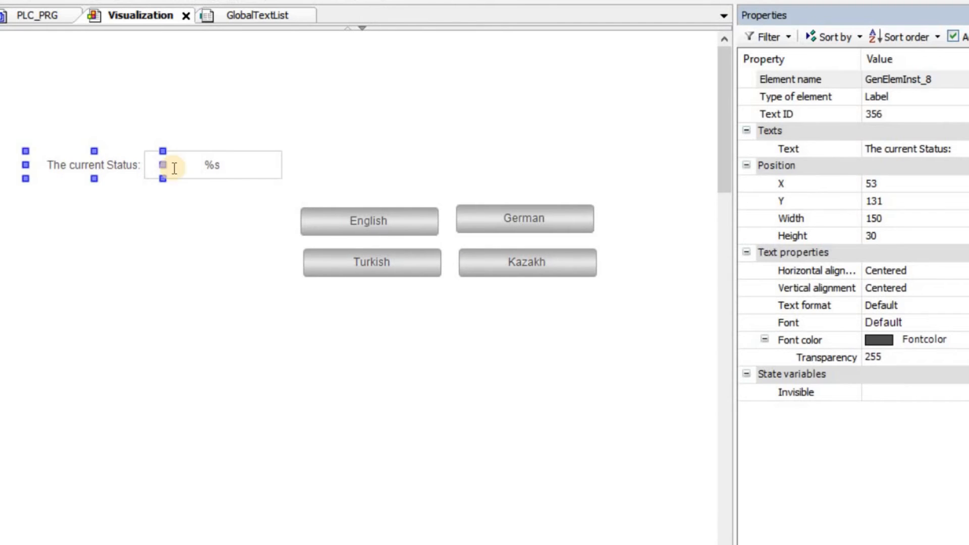
click(212, 165)
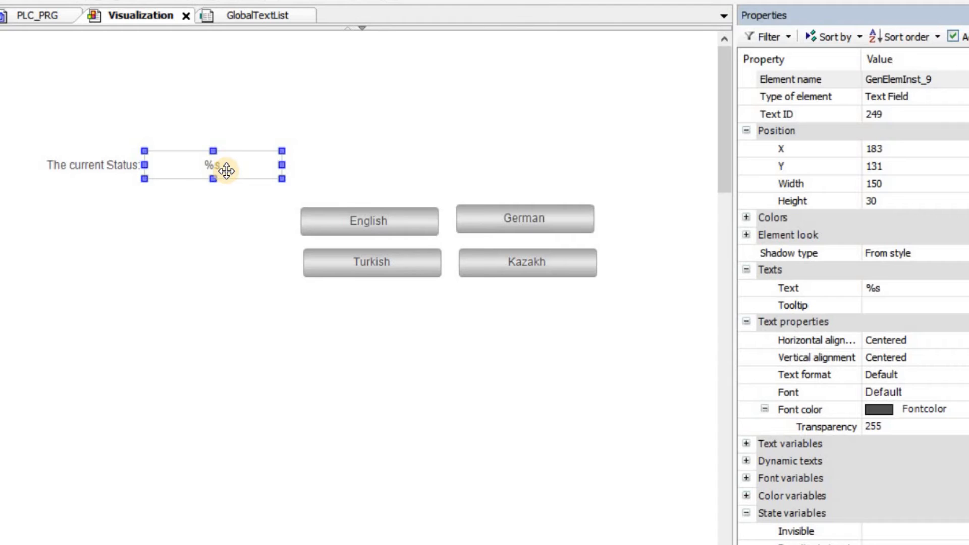
click(265, 15)
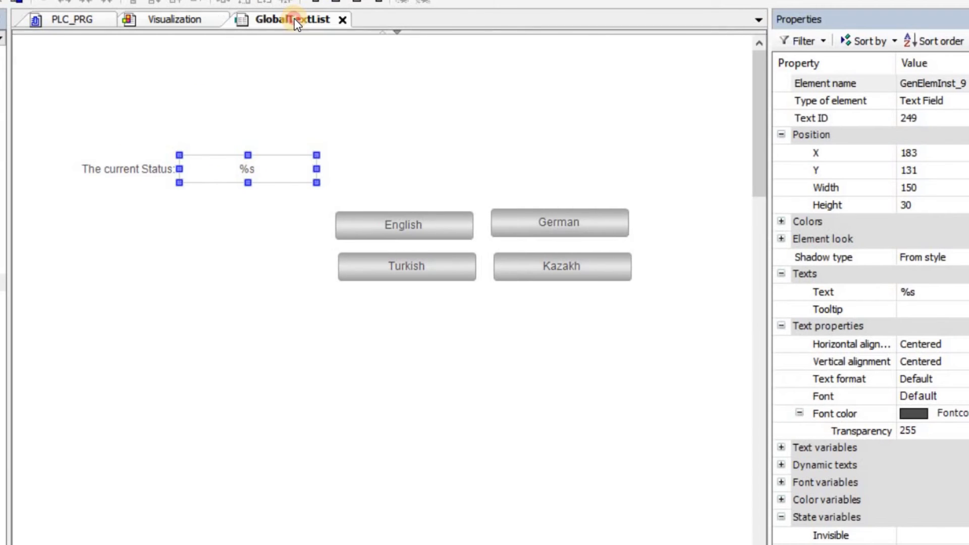
Show the GlobalTextList with the new '%s' (249) and 'The current Status:' (356) rows, still untranslated.
click(294, 20)
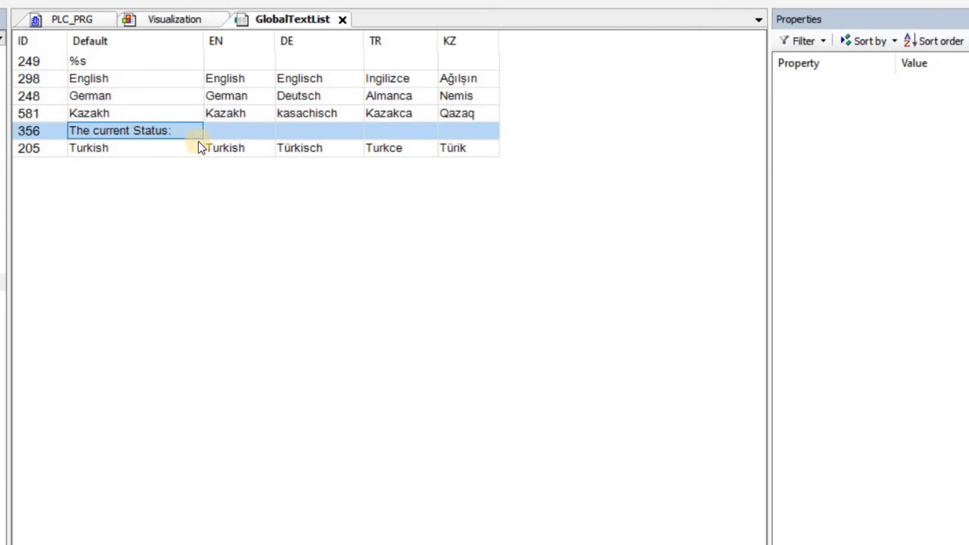
mouse_move(263, 139)
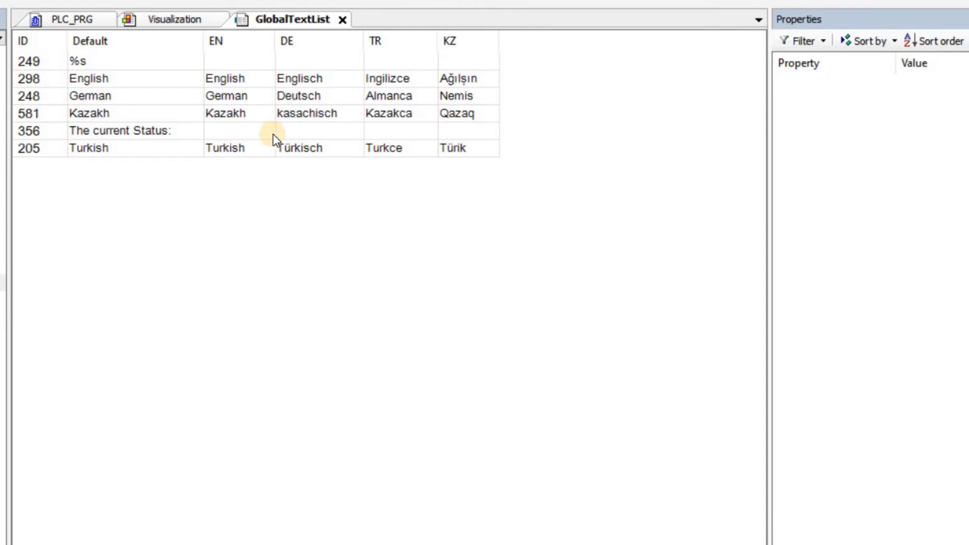
mouse_move(142, 138)
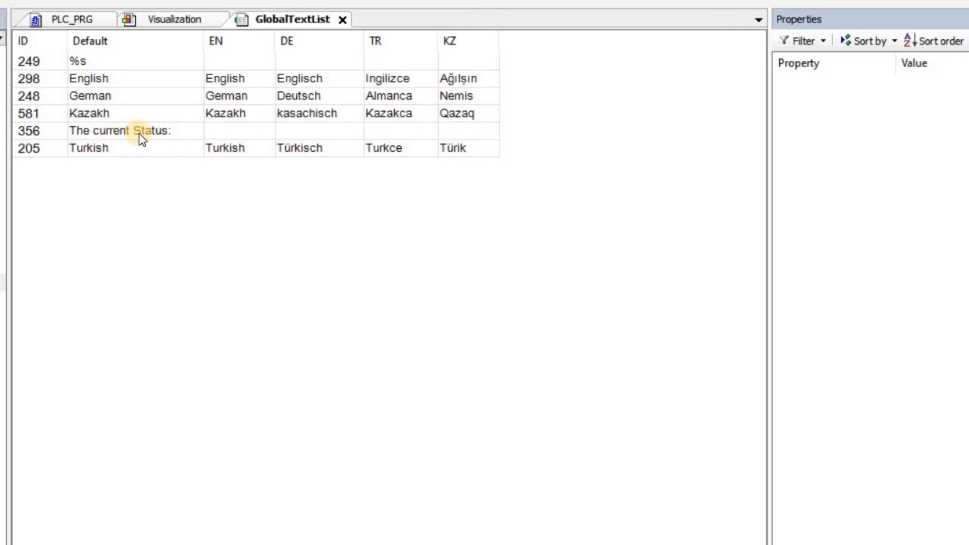
mouse_move(227, 149)
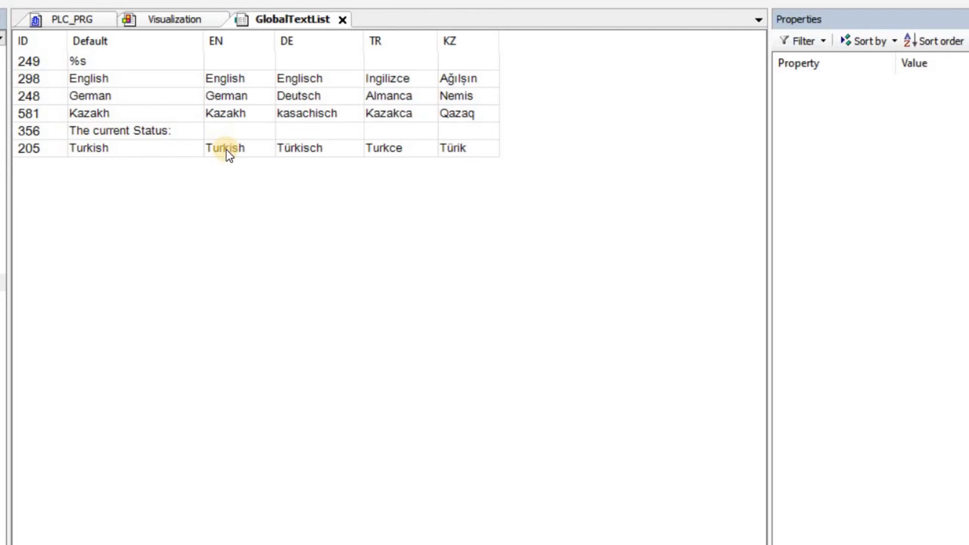
Browse the text list Import/Export file chooser, then cancel both dialogs without importing.
right_click(225, 148)
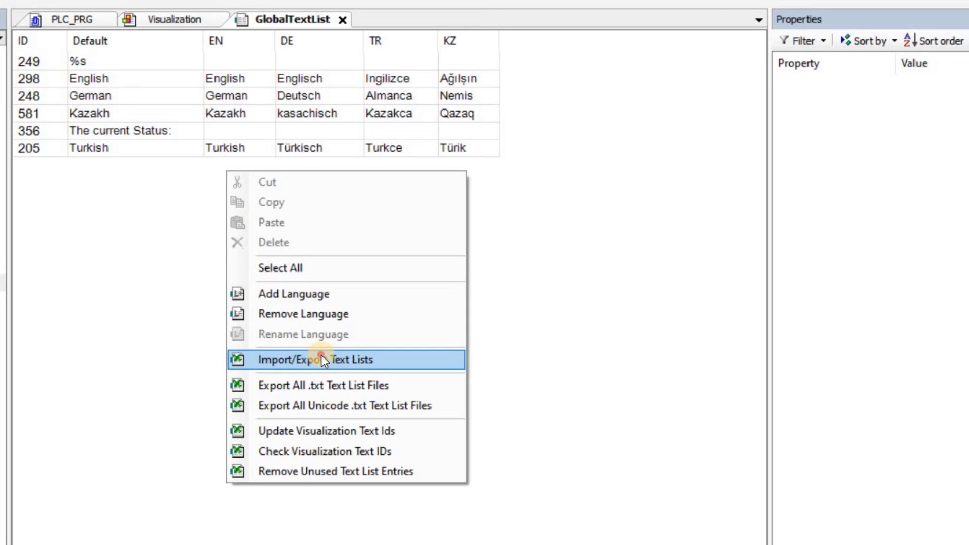
click(315, 360)
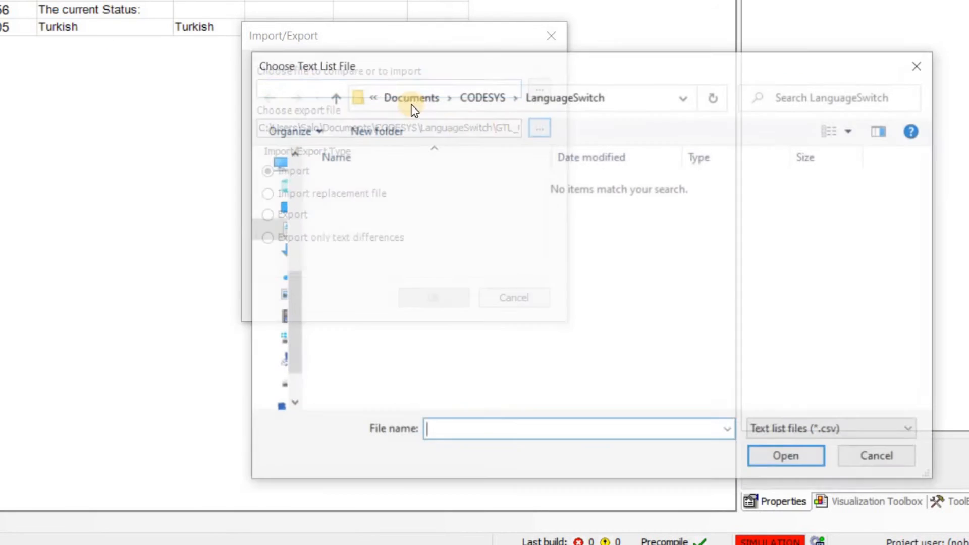
click(875, 455)
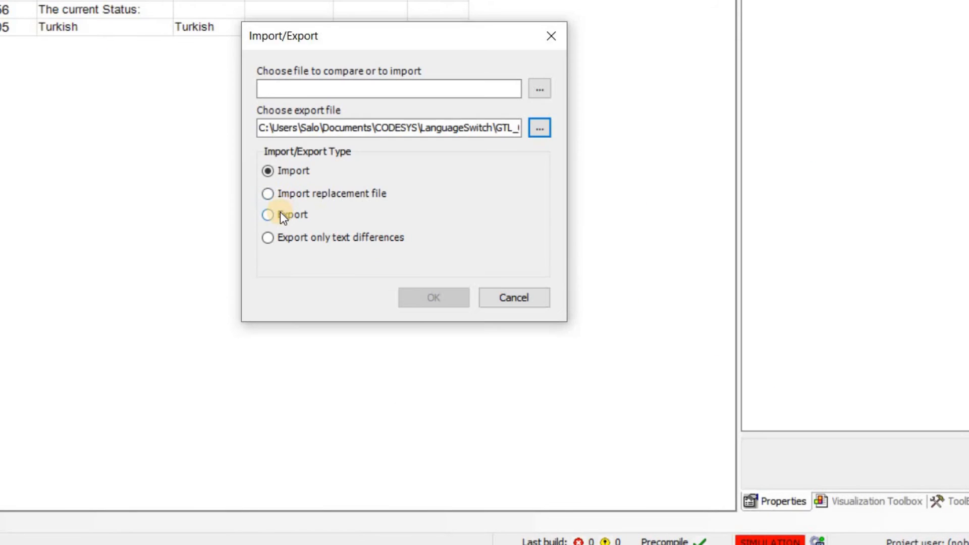
click(513, 296)
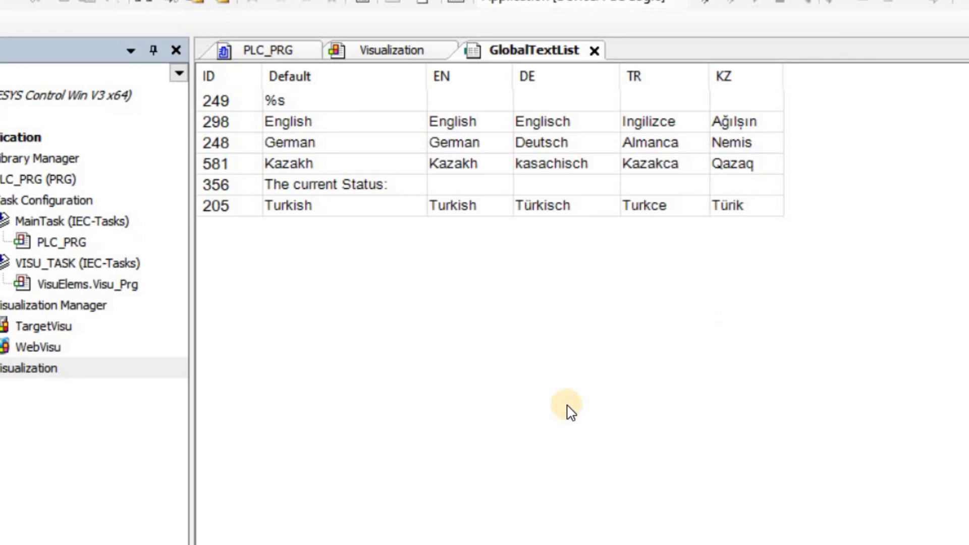
mouse_move(567, 411)
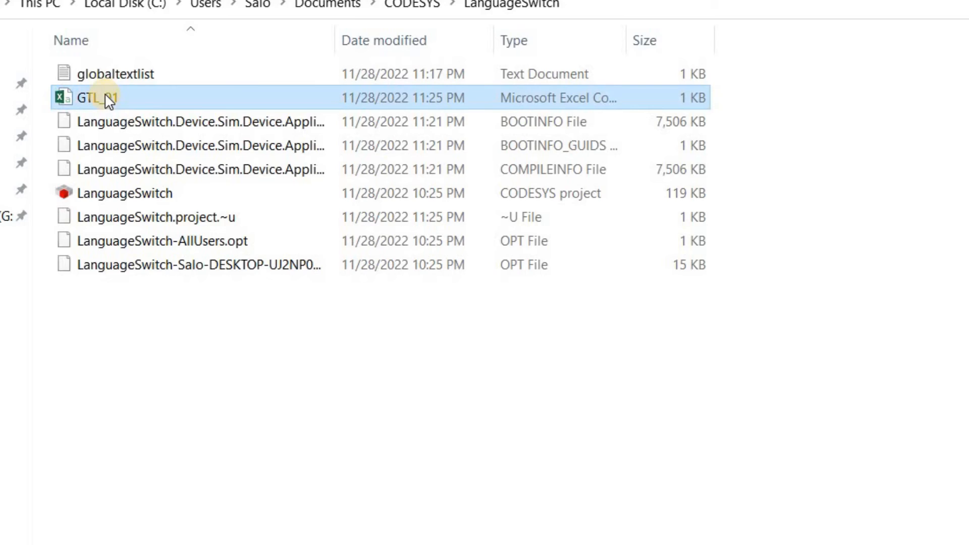
Open the exported GTL .csv in Excel and select the whole sheet to fit columns.
double_click(93, 98)
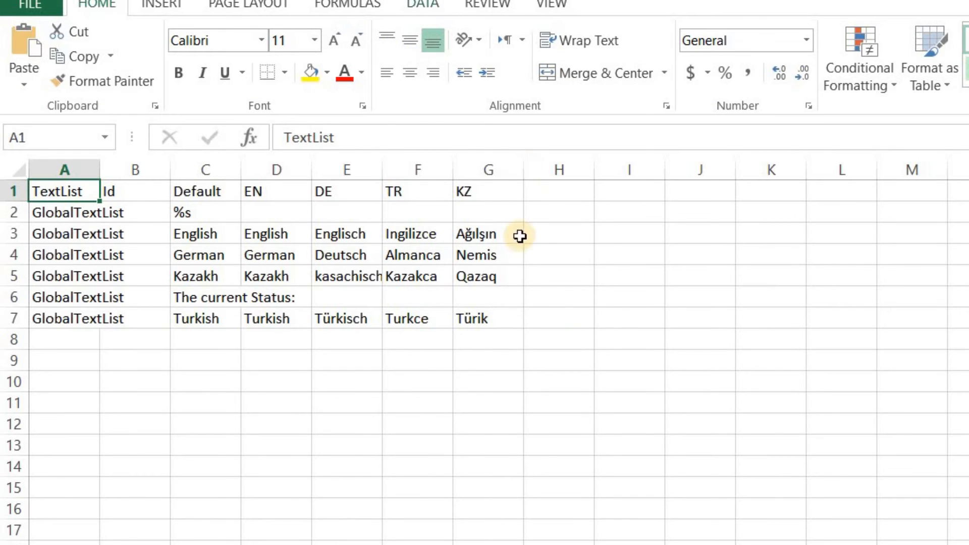
mouse_move(42, 172)
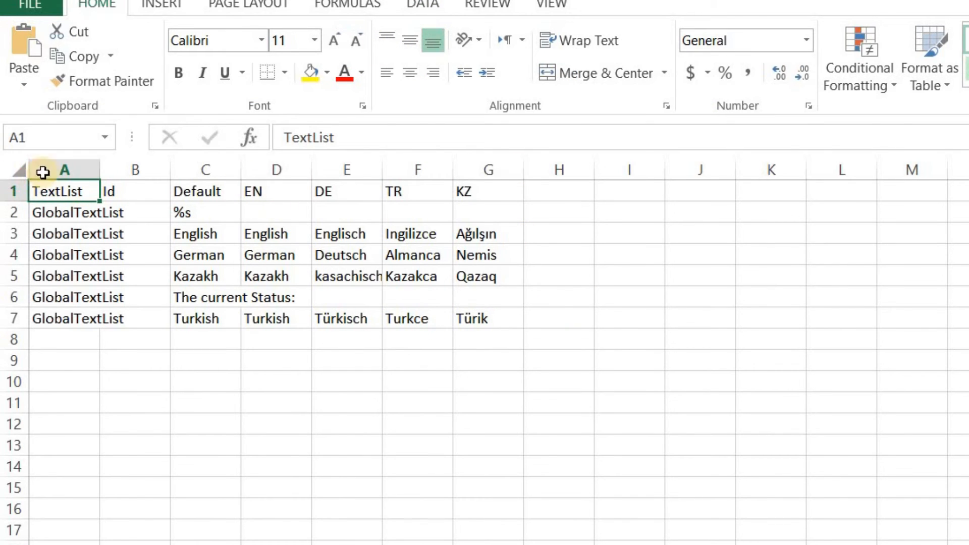
click(309, 297)
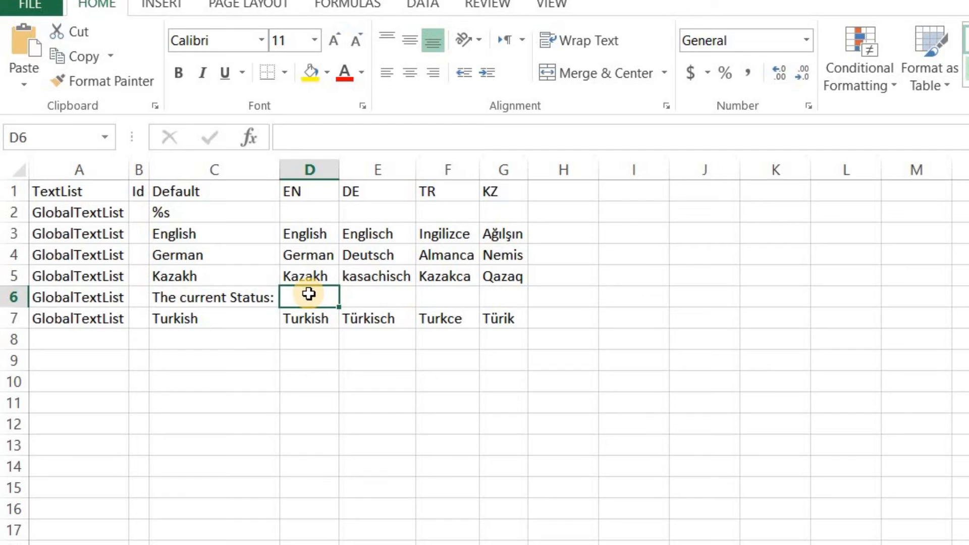
mouse_move(515, 299)
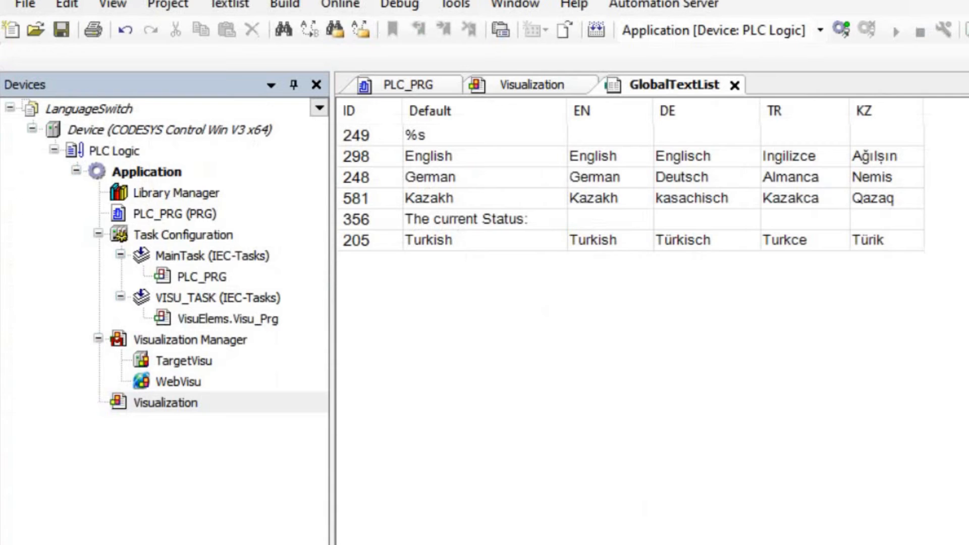
Import GTL_01.csv into GlobalTextList so 'The current Status:' gets EN, DE, TR and KZ texts.
right_click(643, 288)
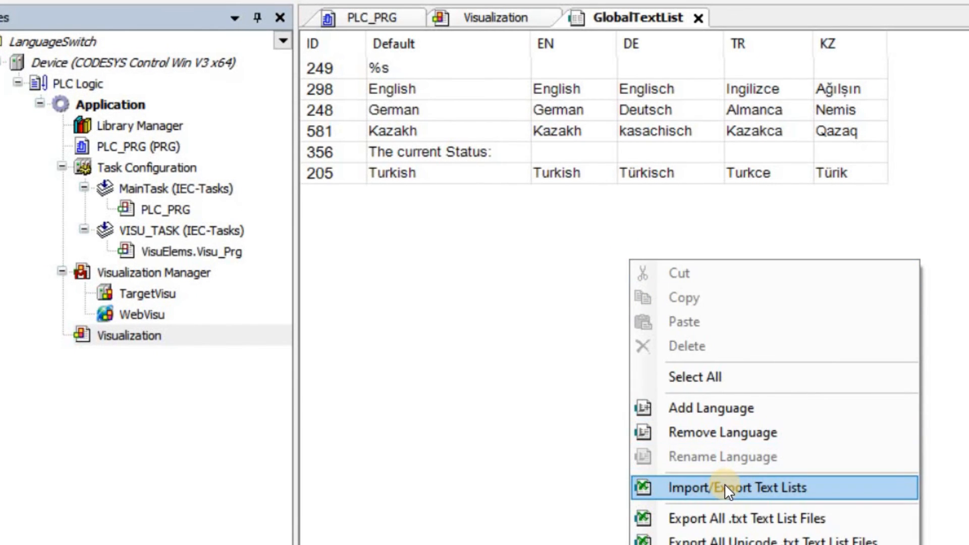
click(744, 488)
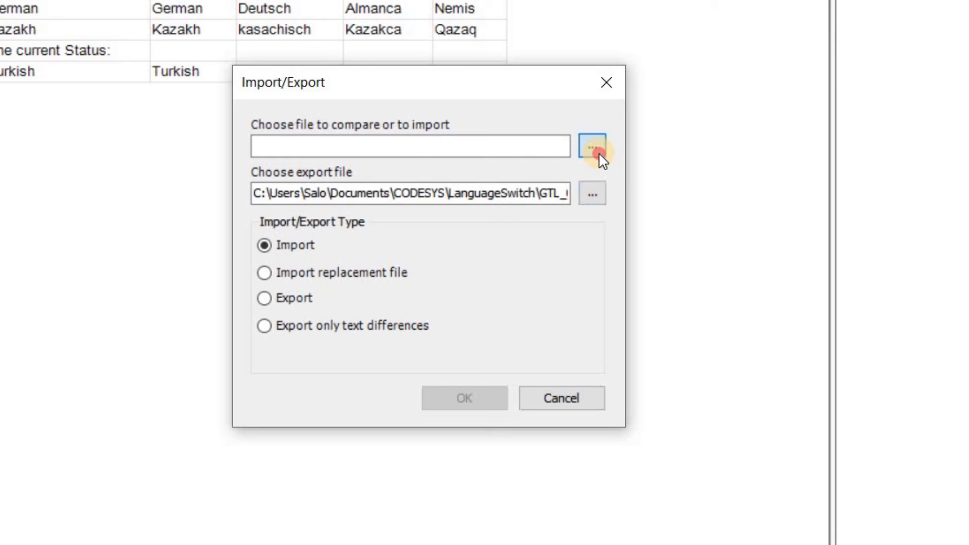
click(592, 145)
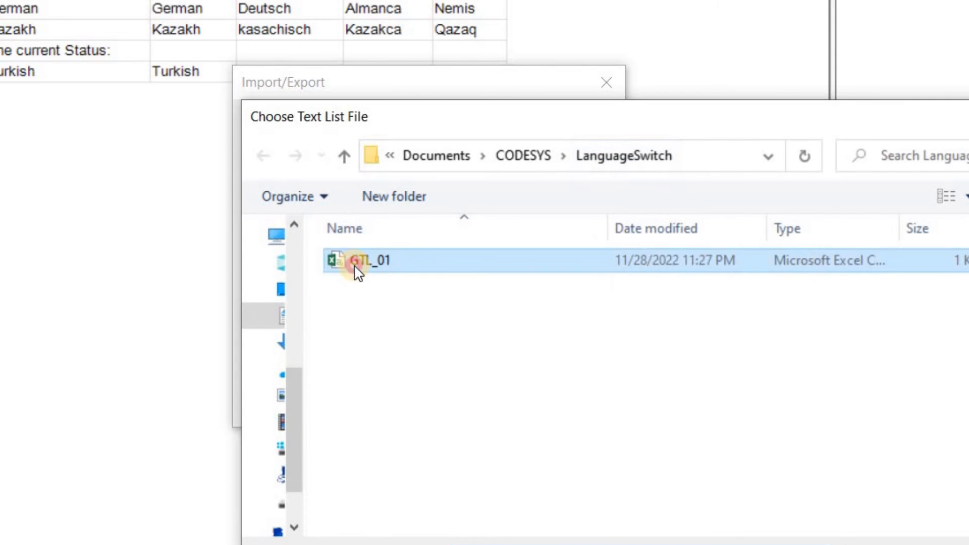
double_click(371, 260)
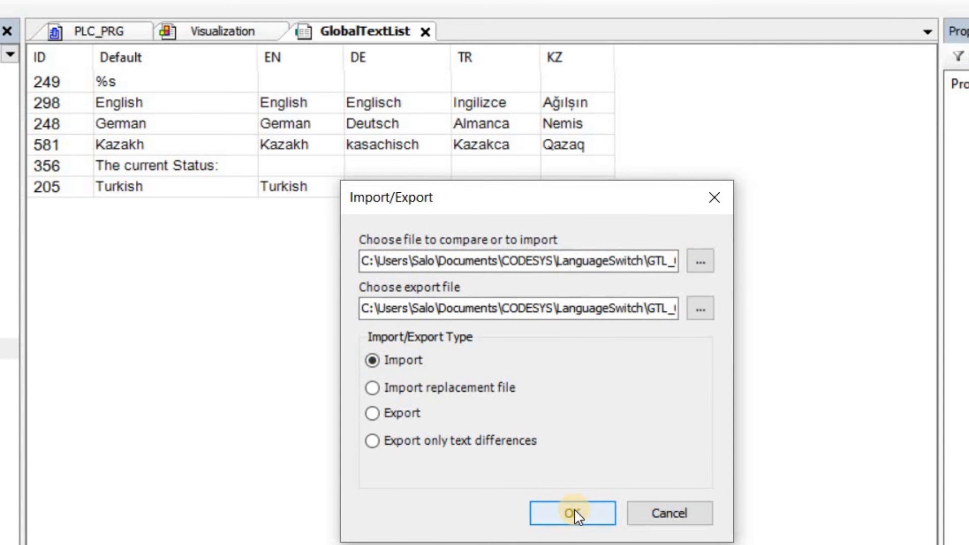
click(572, 512)
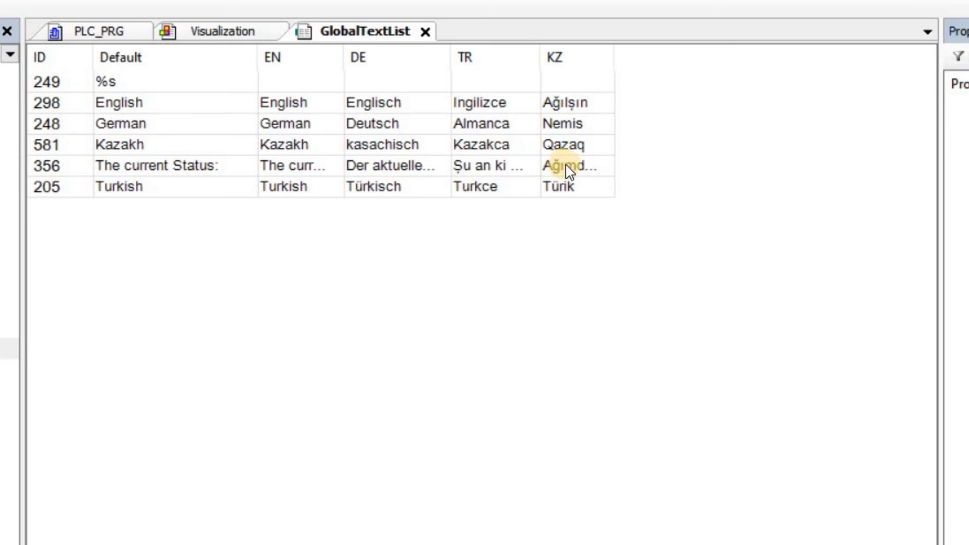
mouse_move(536, 177)
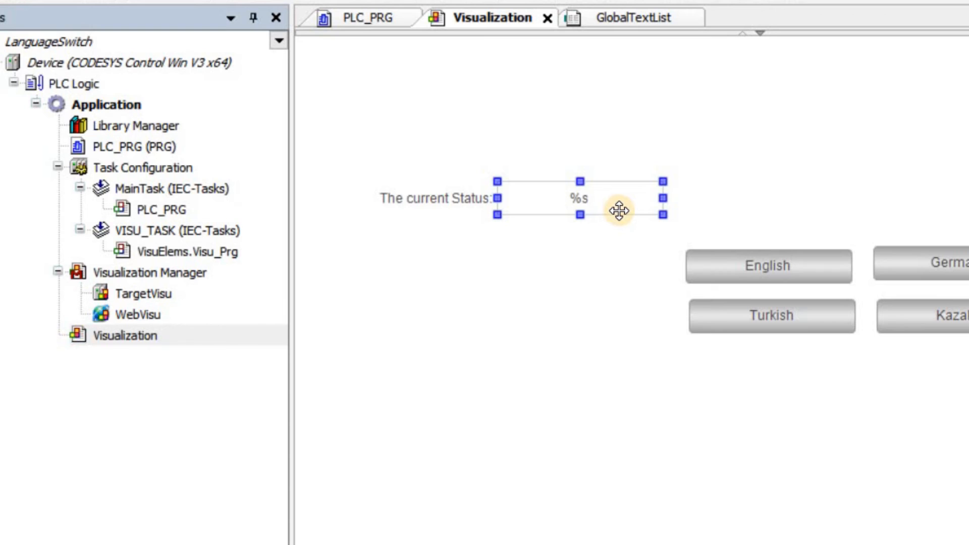
mouse_move(616, 211)
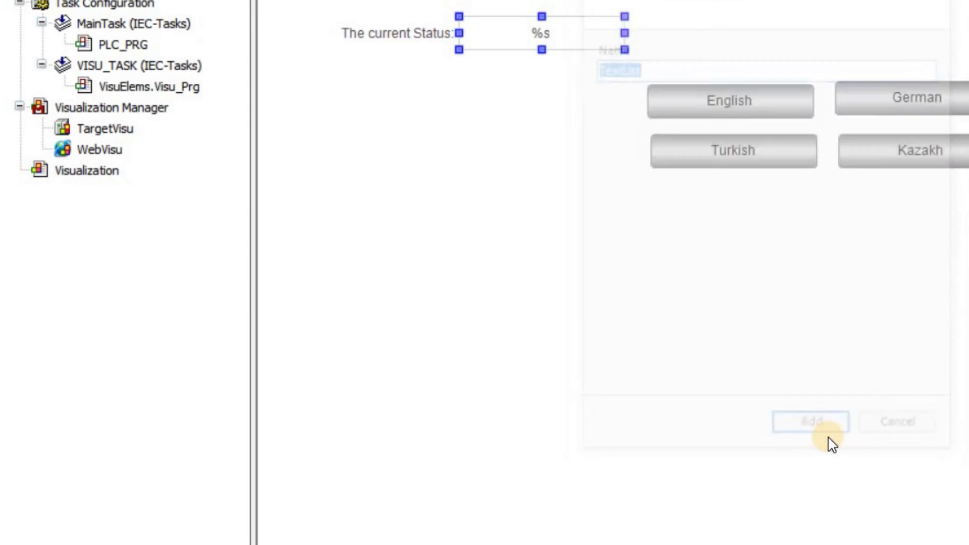
Add a TextList object with two rows and enter 'Working fine.' as the first default text.
click(811, 421)
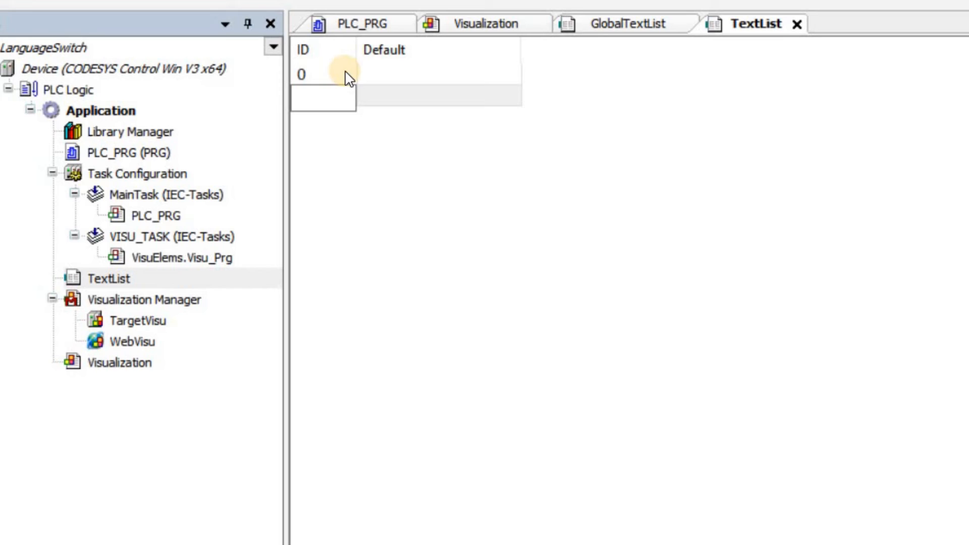
click(323, 96)
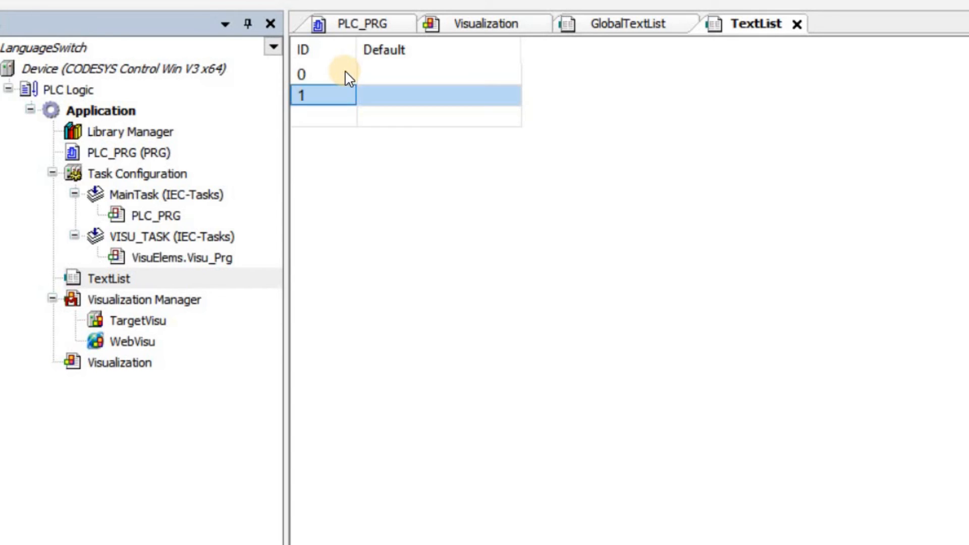
click(439, 73)
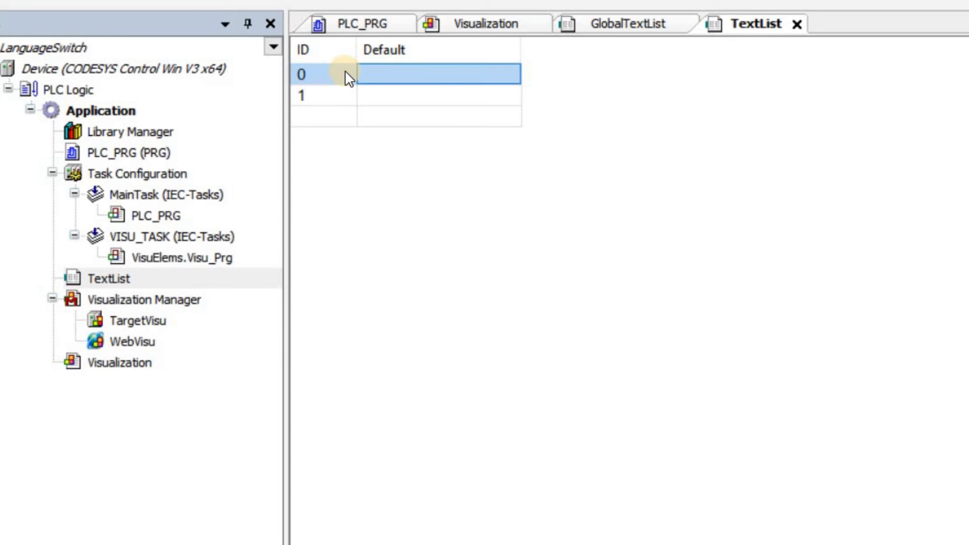
click(487, 23)
text(W)
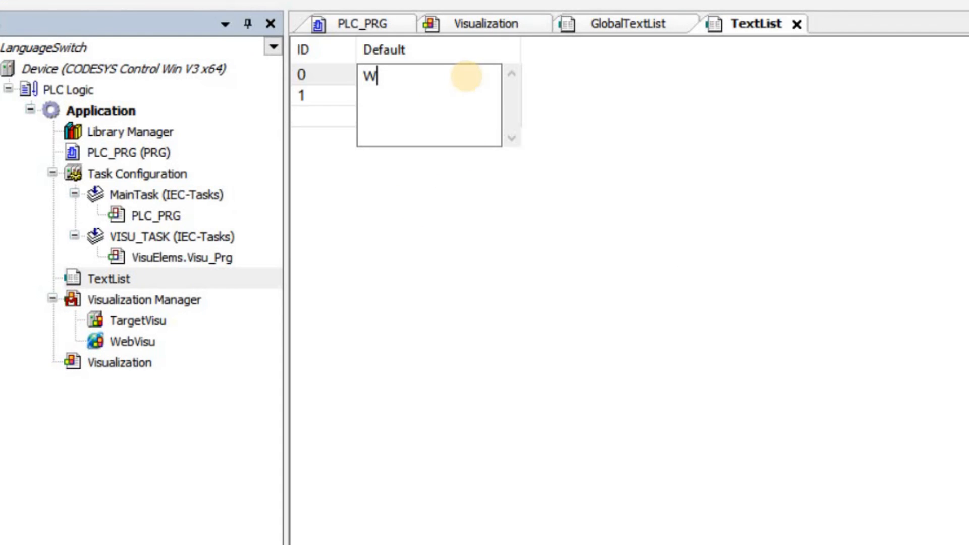
text(orking fine.)
click(438, 95)
text(Stopped.)
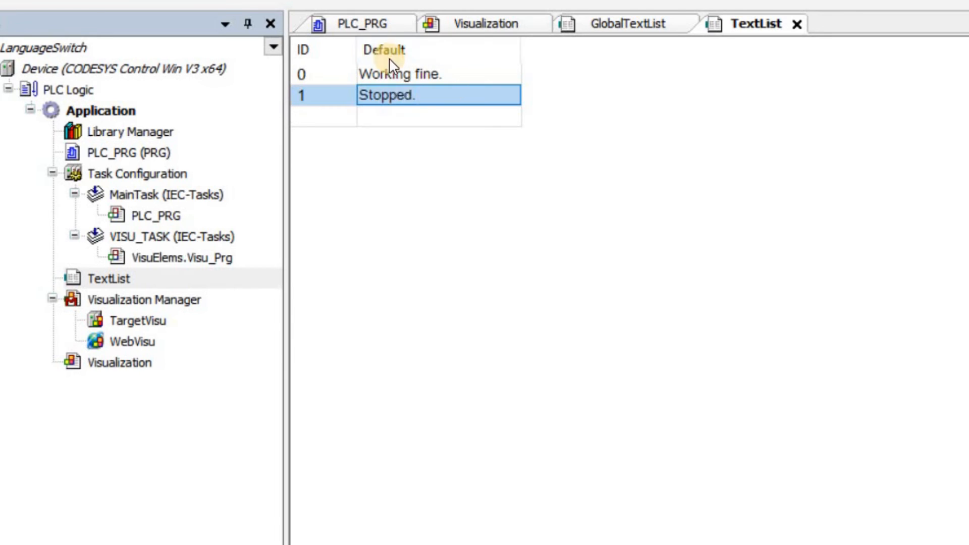
mouse_move(405, 81)
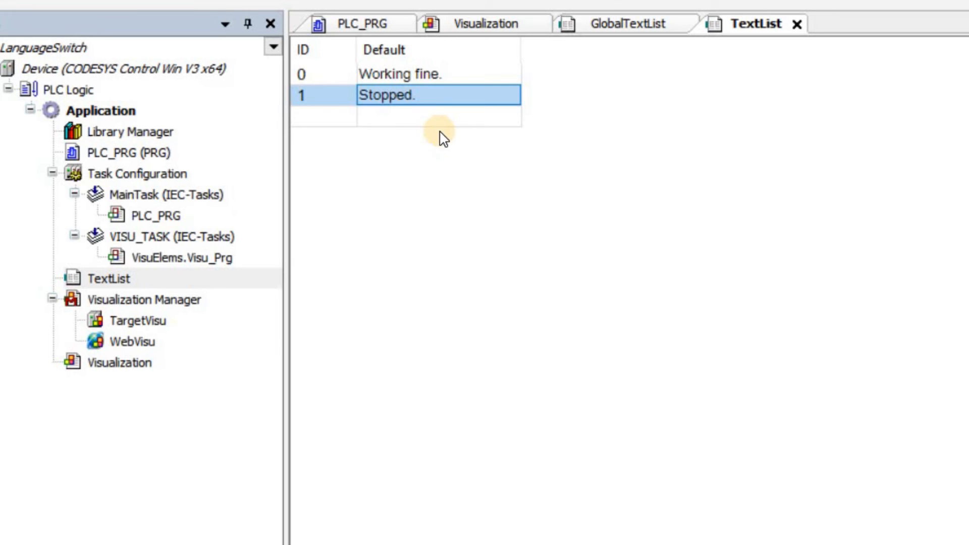
right_click(439, 136)
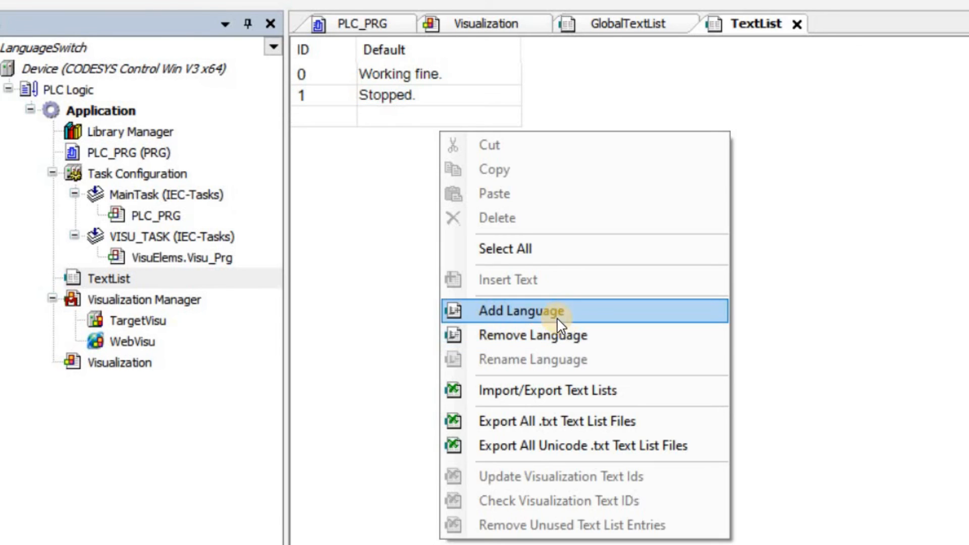
Add the DE language column to the TextList.
click(526, 311)
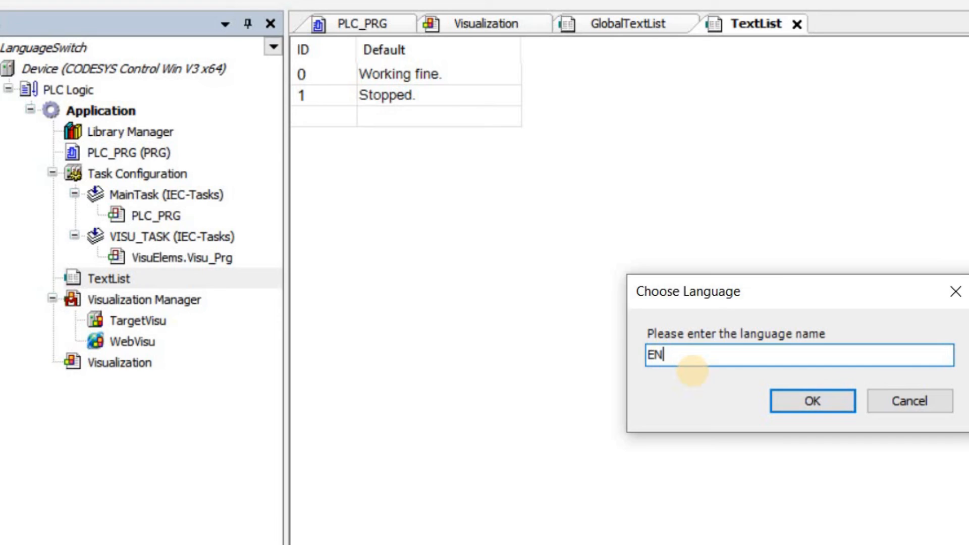
text(DE)
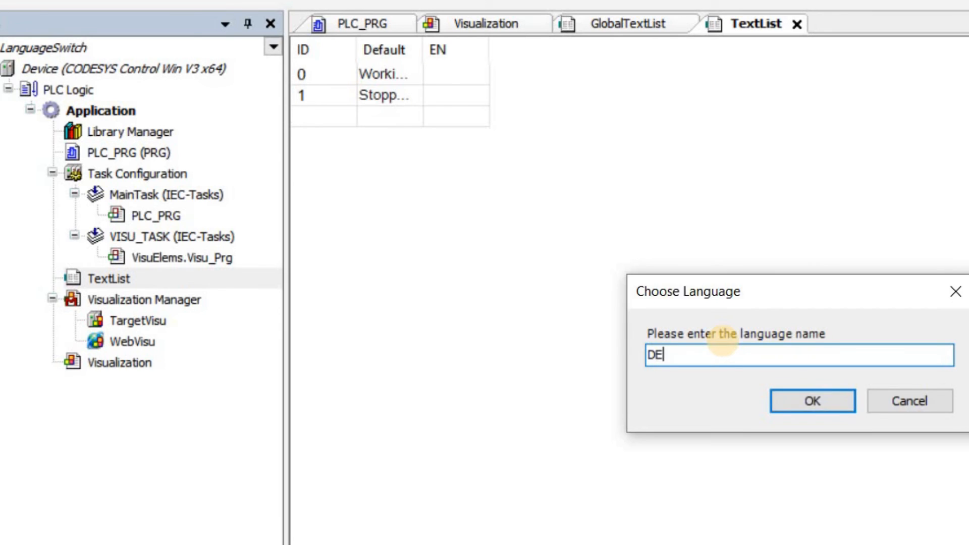
click(812, 401)
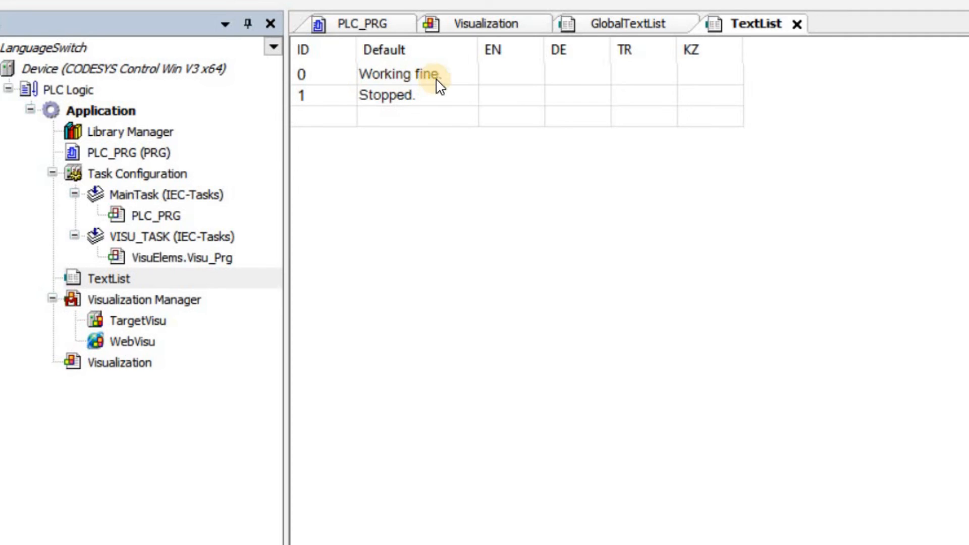
mouse_move(582, 98)
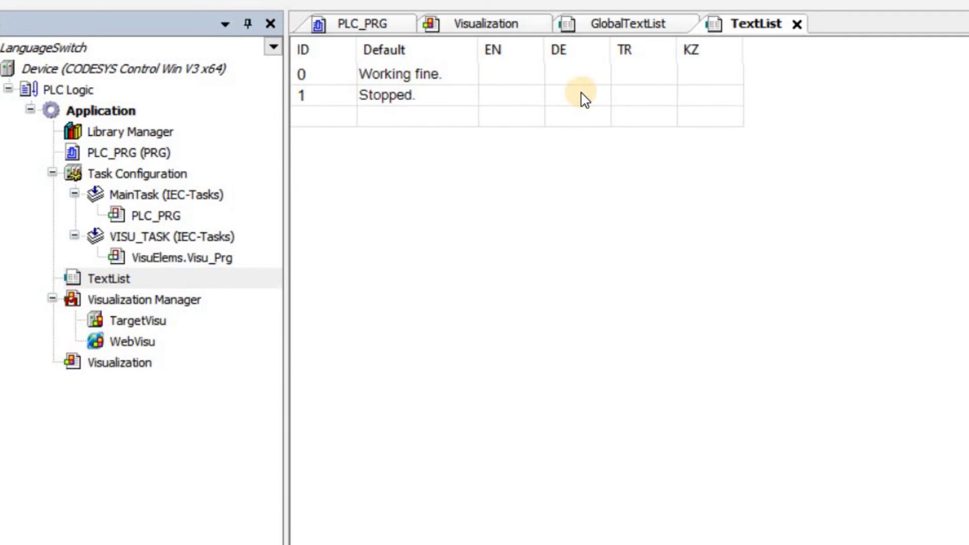
mouse_move(567, 180)
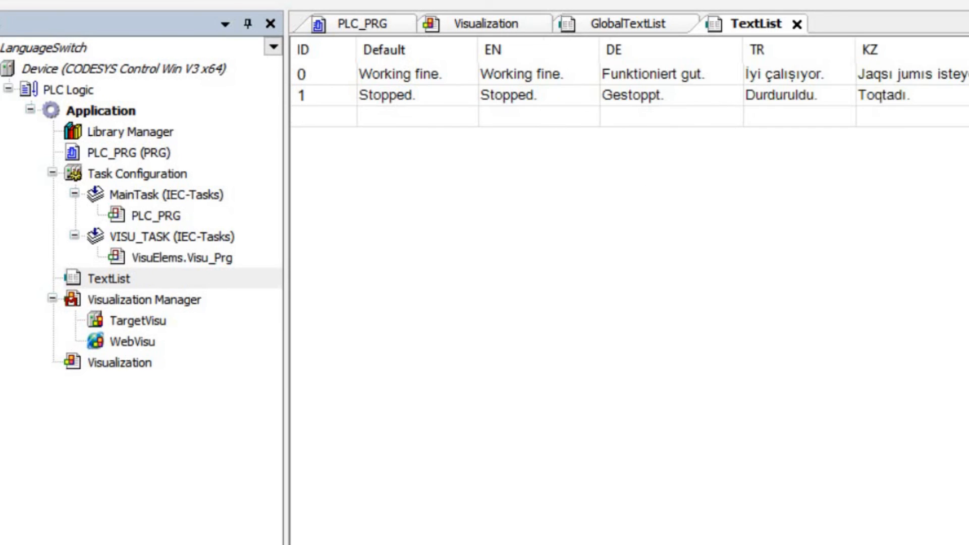
mouse_move(772, 204)
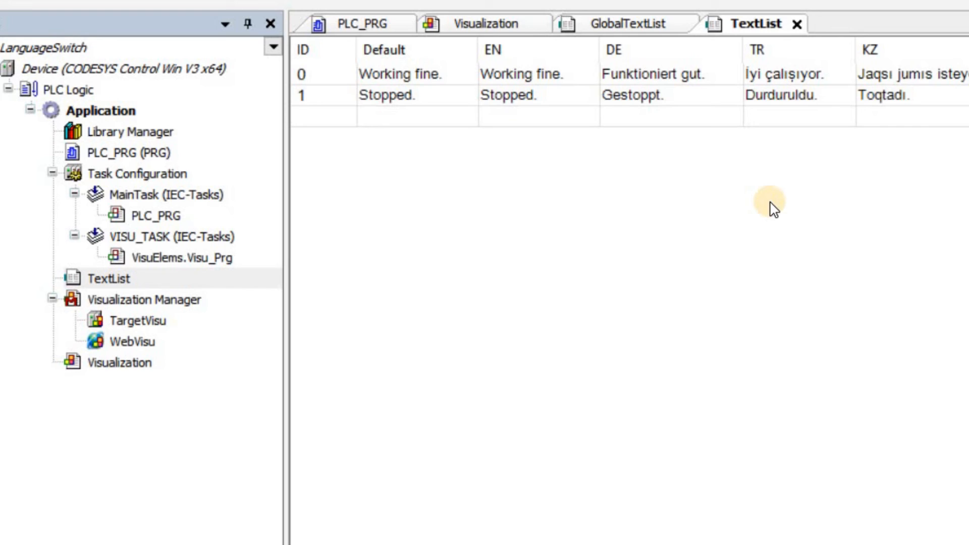
Check the dip switch's PLC_PRG.bStatus link and select the status text field for TextList binding.
click(487, 23)
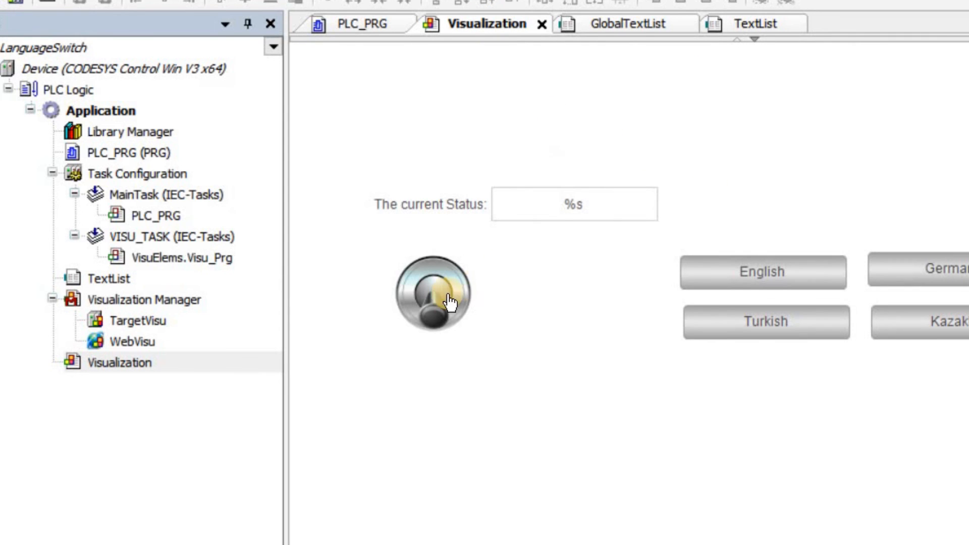
click(433, 294)
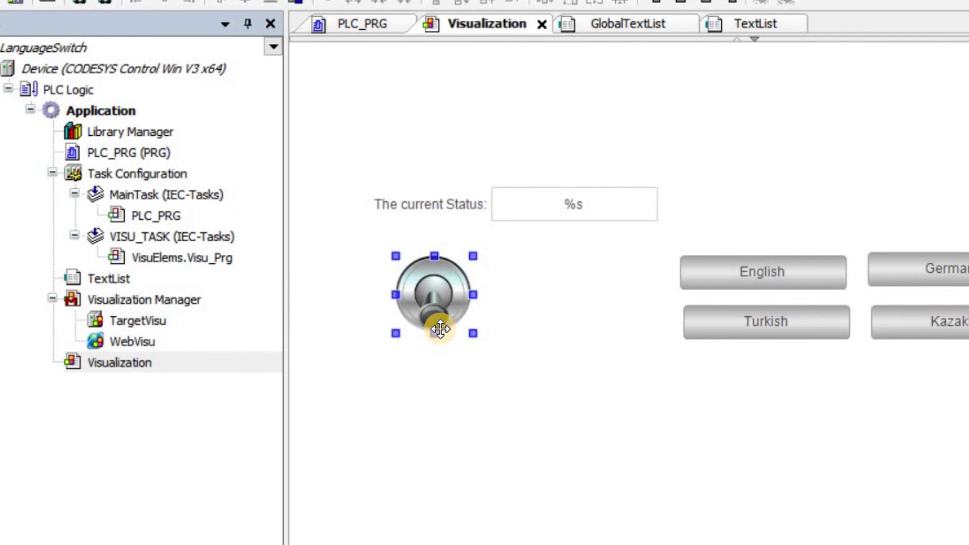
click(434, 294)
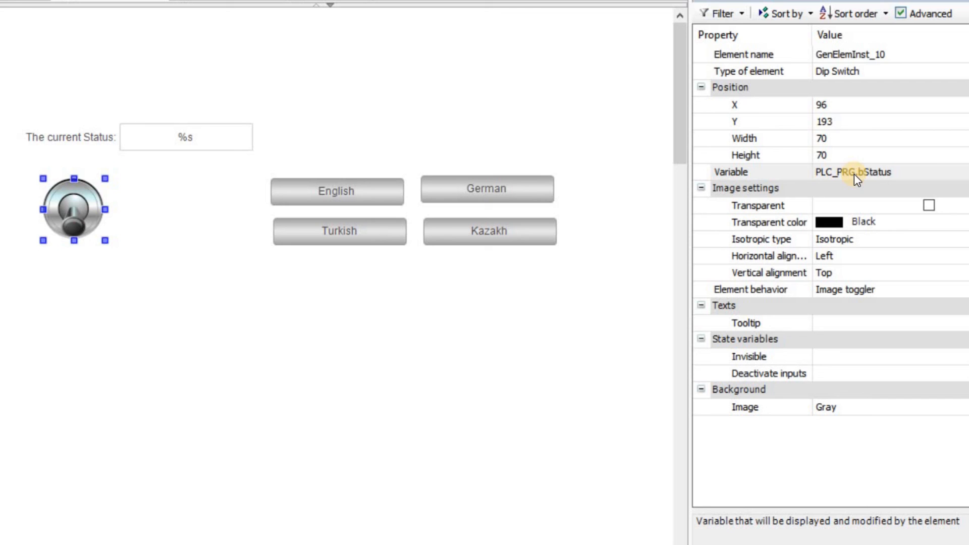
click(48, 32)
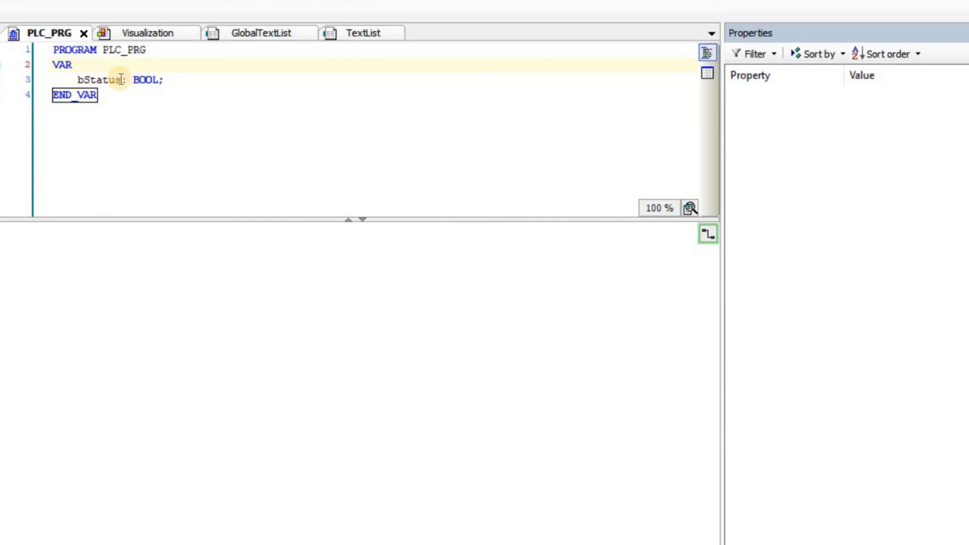
click(147, 32)
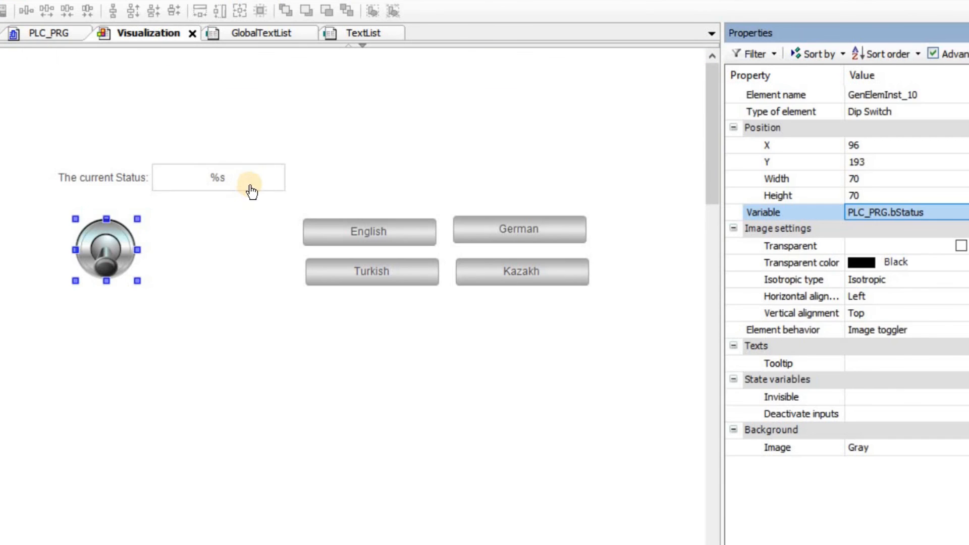
click(218, 178)
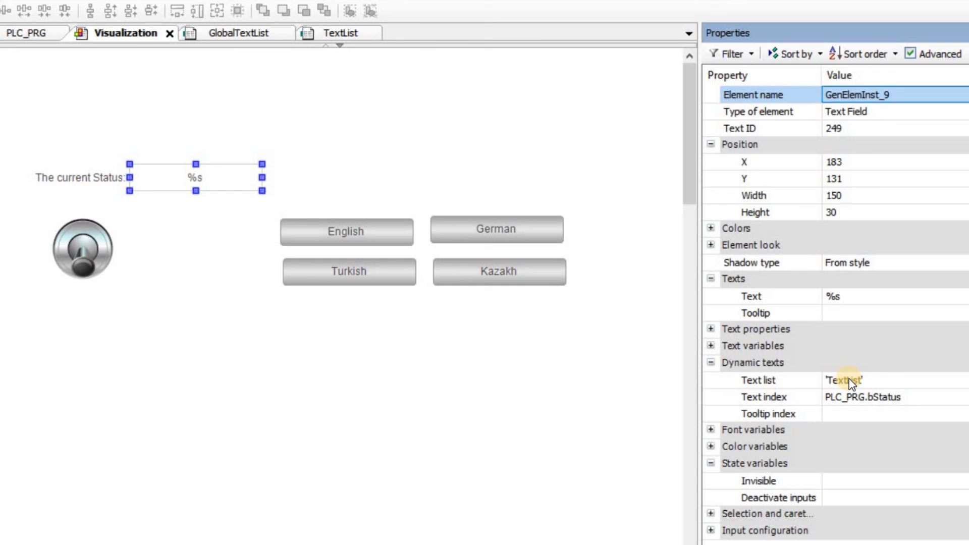
mouse_move(802, 396)
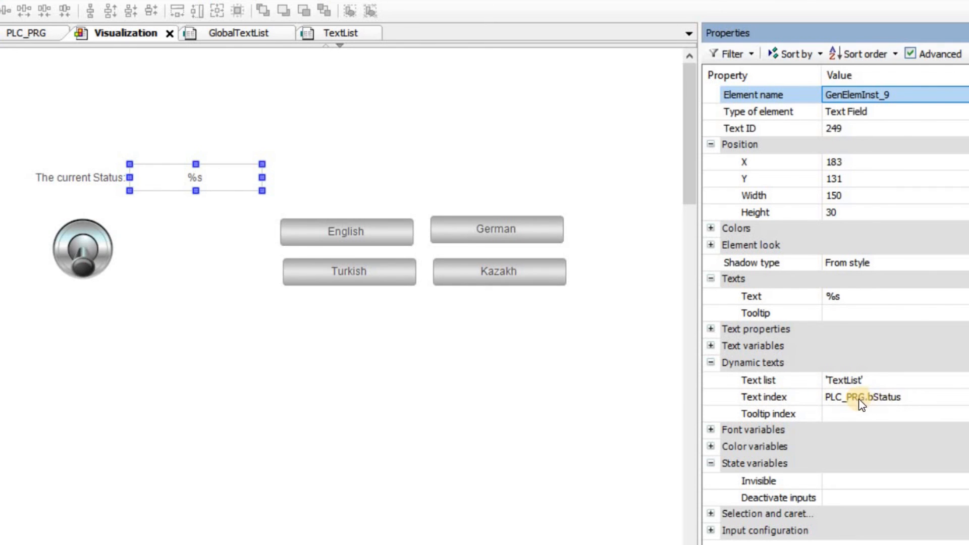
mouse_move(812, 292)
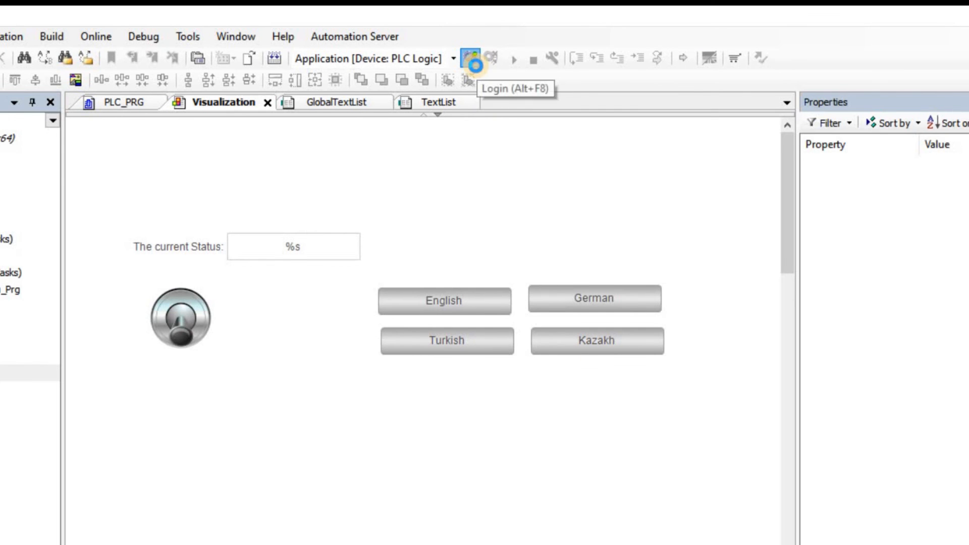
Log in online, switch the visualization to German and toggle the dip switch stopped and back.
click(471, 57)
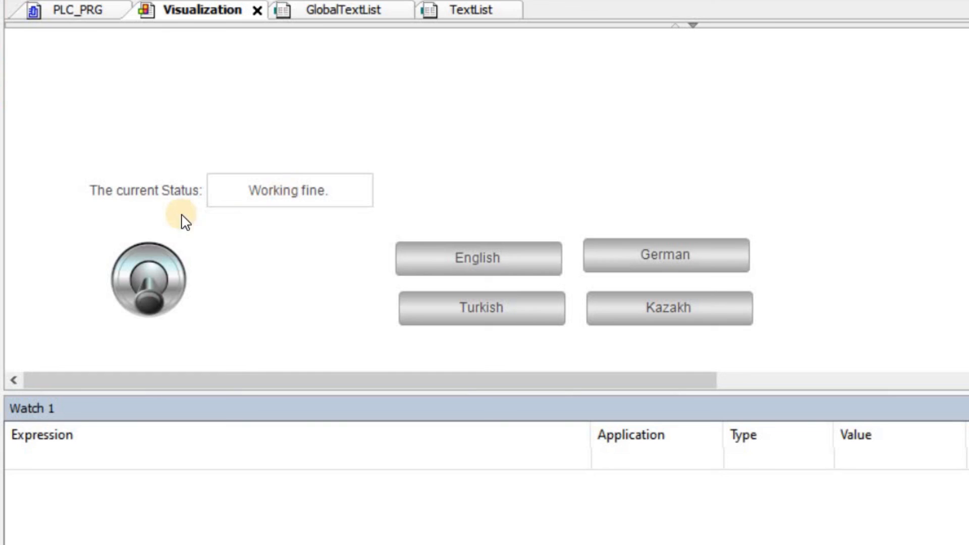
mouse_move(643, 271)
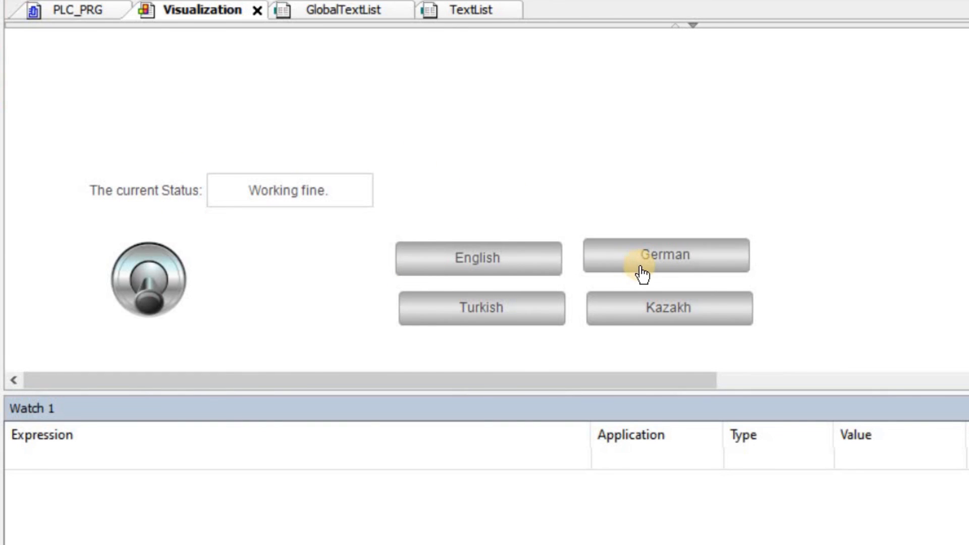
click(669, 254)
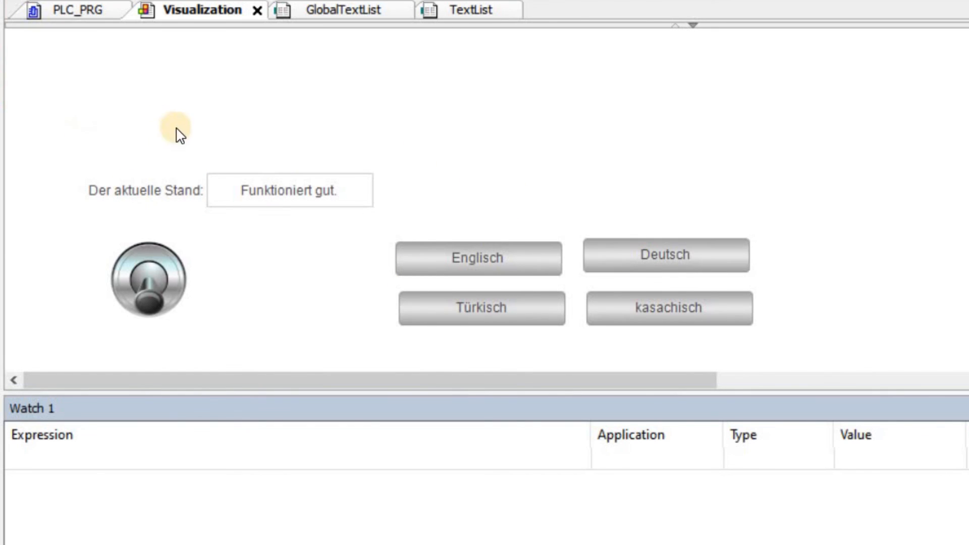
mouse_move(194, 139)
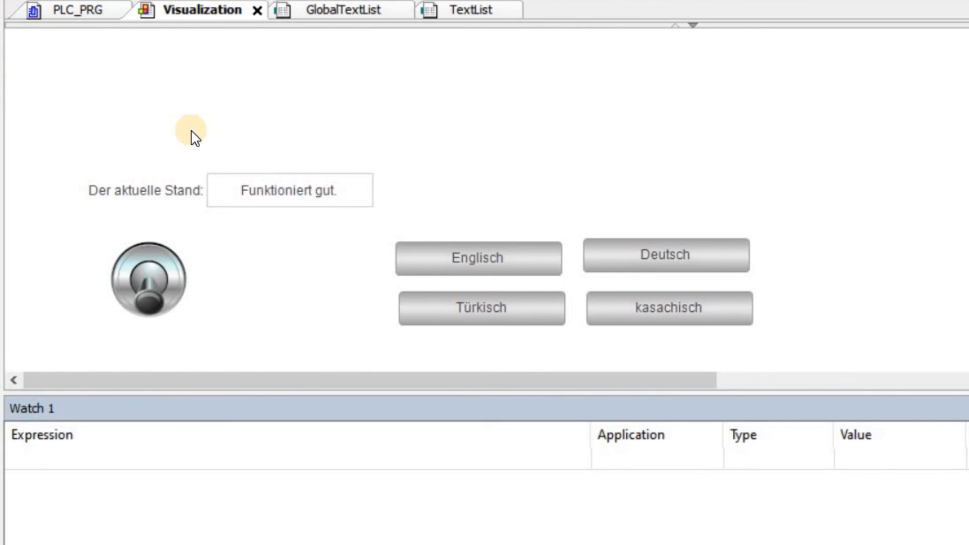
click(149, 280)
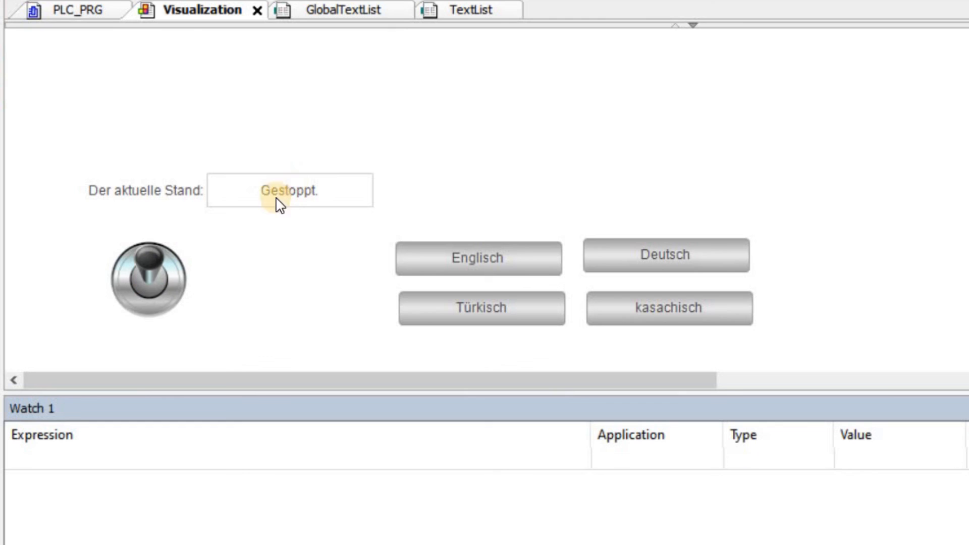
click(148, 279)
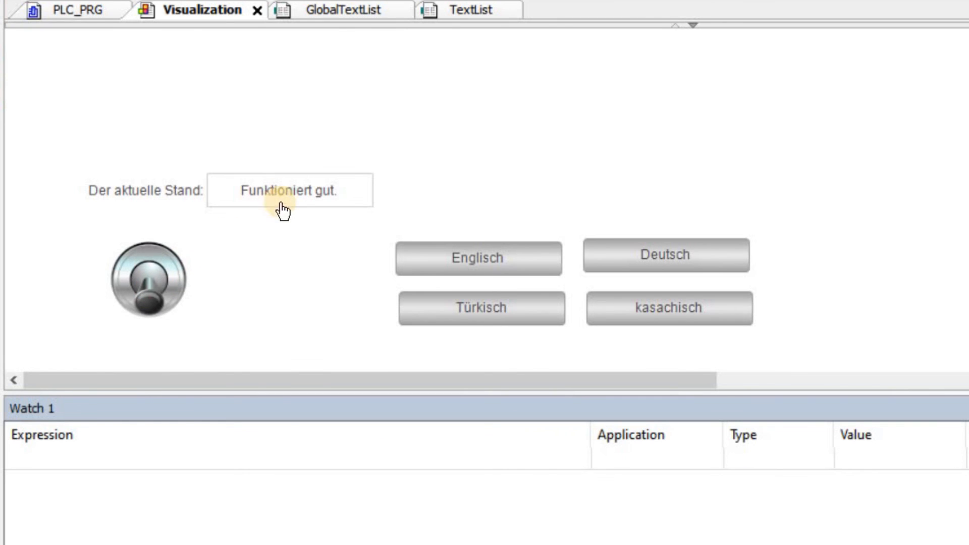
Switch to Turkish, then Kazakh, and toggle the dip switch so the status reads Toqtadi.
click(481, 308)
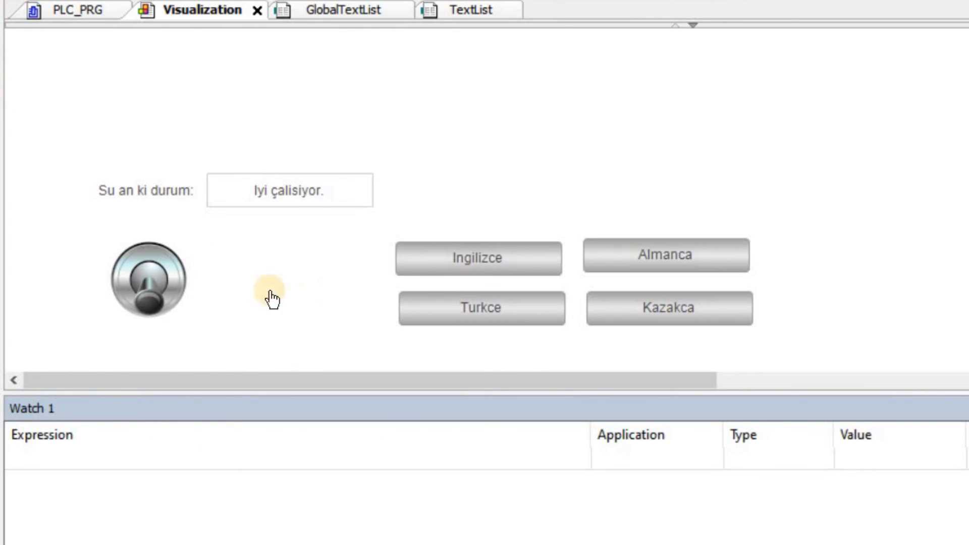
mouse_move(470, 314)
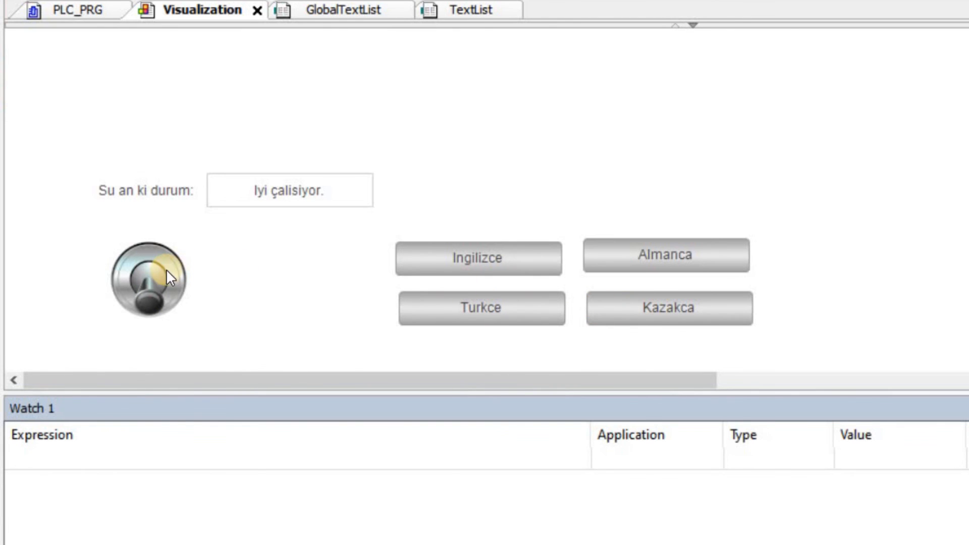
click(669, 308)
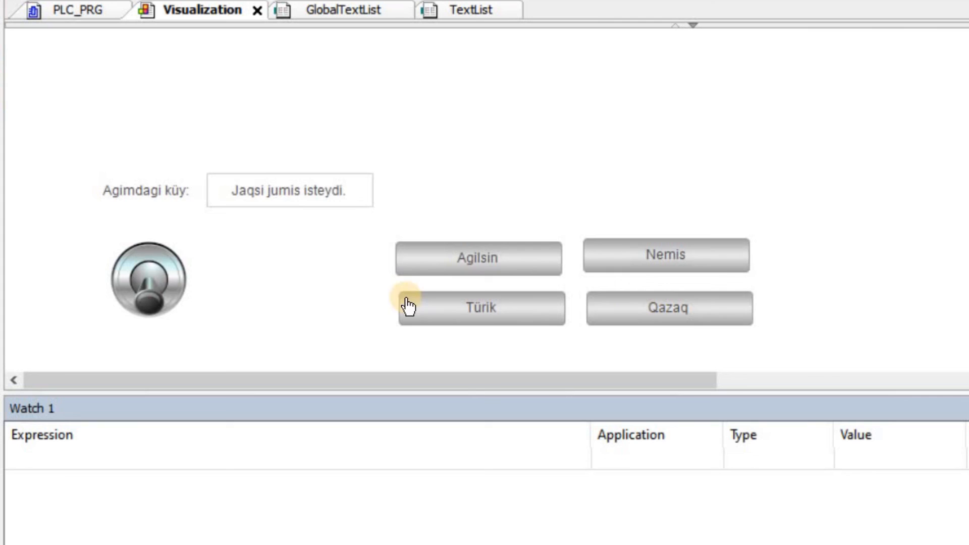
click(149, 282)
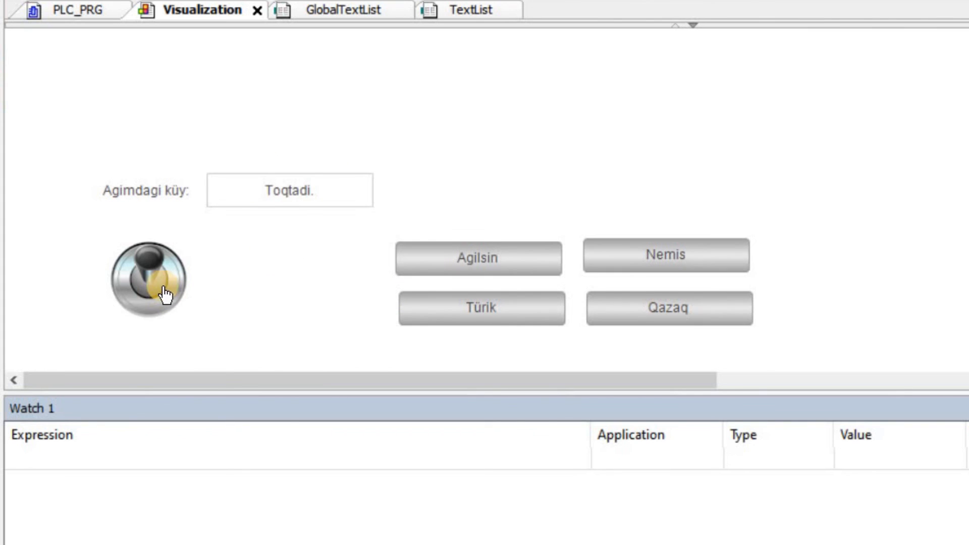
Review the GlobalTextList entries, then show the TextList's Working fine./Stopped. translations.
click(339, 11)
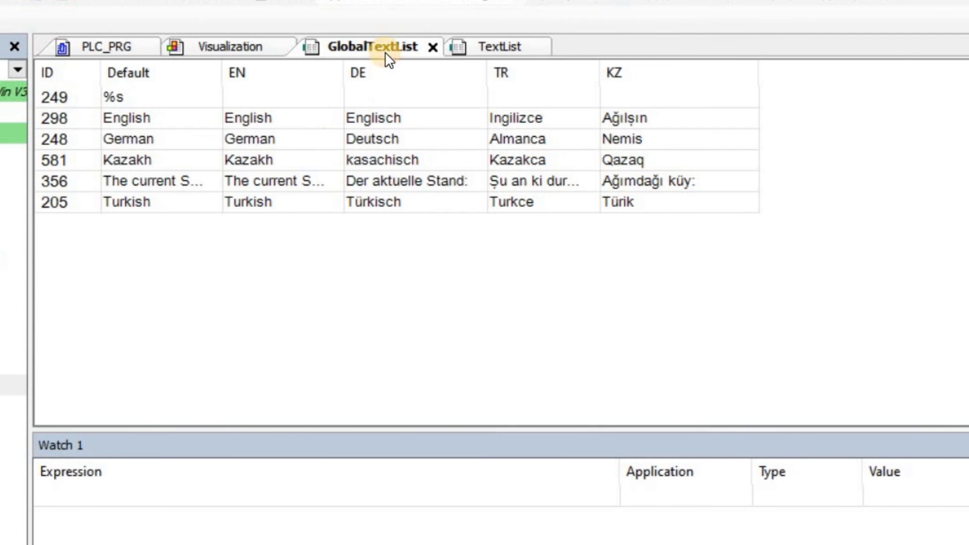
mouse_move(128, 139)
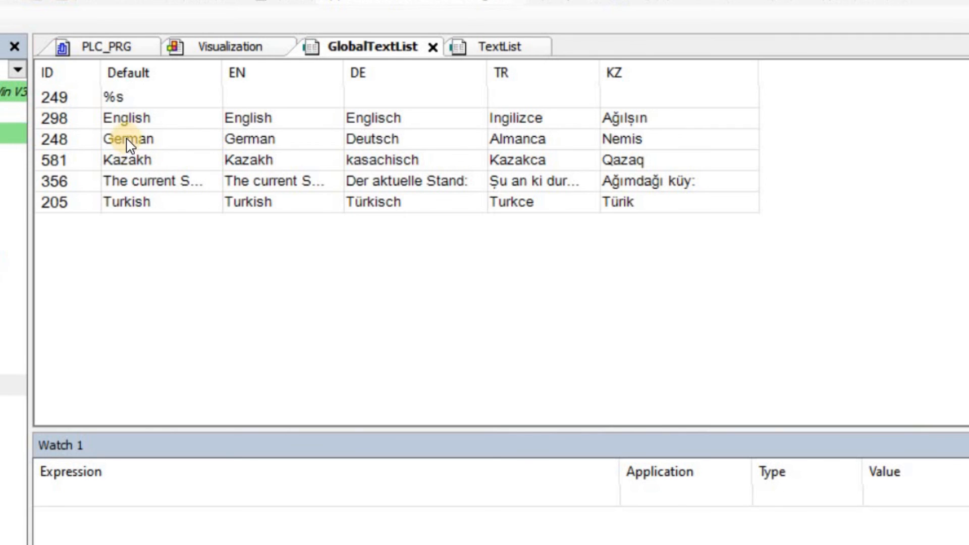
mouse_move(195, 204)
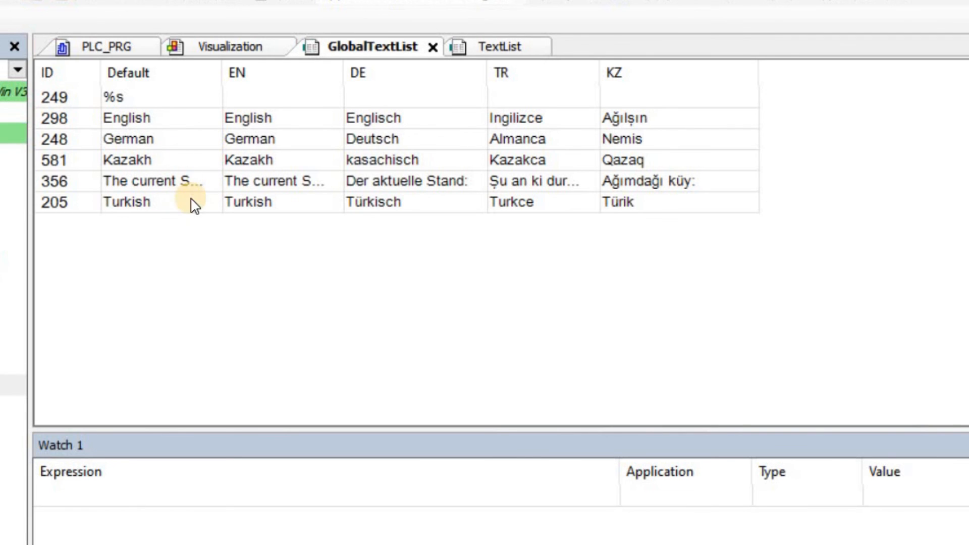
click(501, 47)
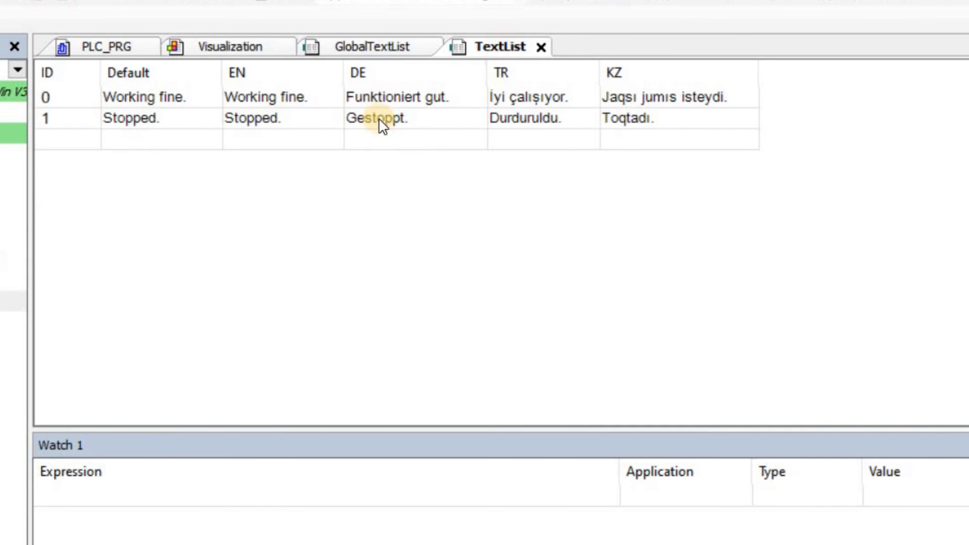
mouse_move(460, 216)
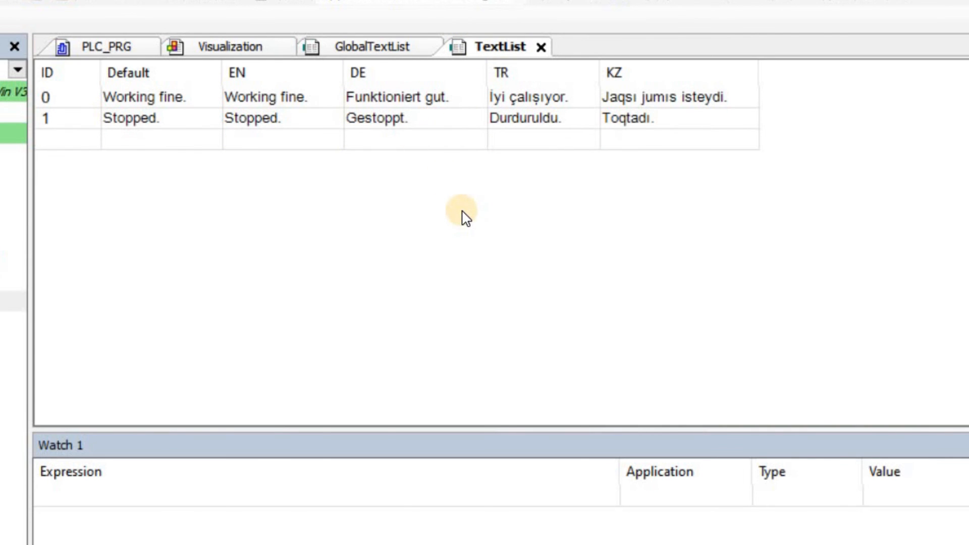